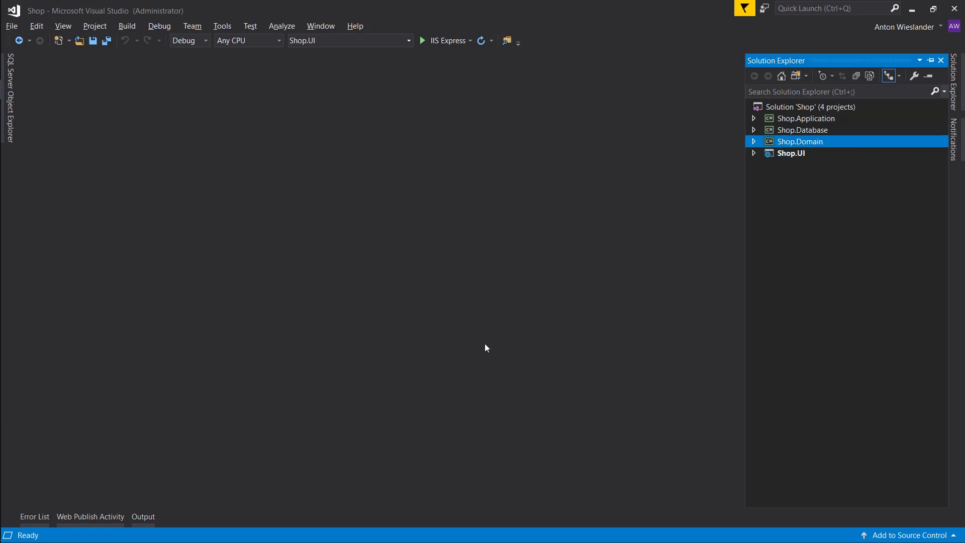
In Stock.cs, add string Description and int Qty properties via the prop snippet
{"action": "left_click", "coordinate": [754, 141]}
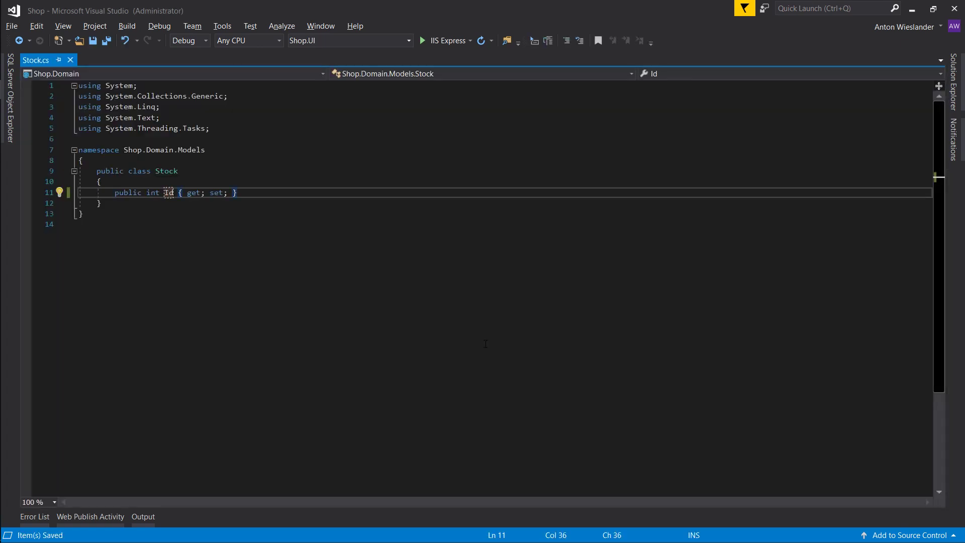
{"action": "type", "text": "prop"}
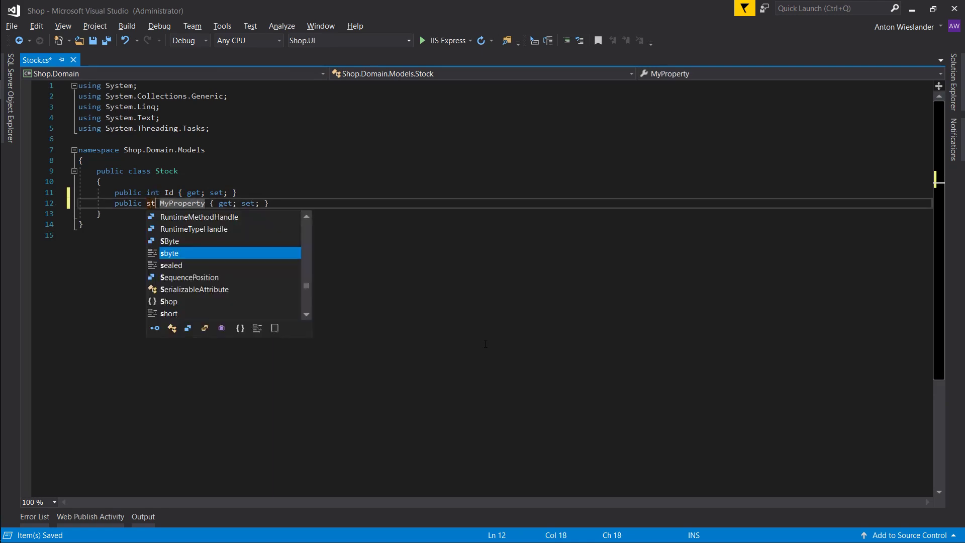
{"action": "type", "text": "string"}
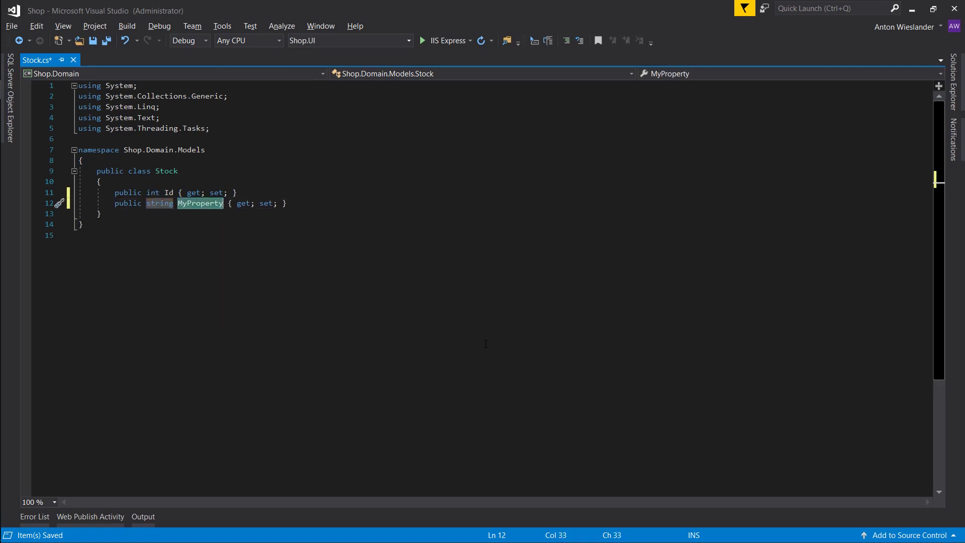
{"action": "type", "text": "Description"}
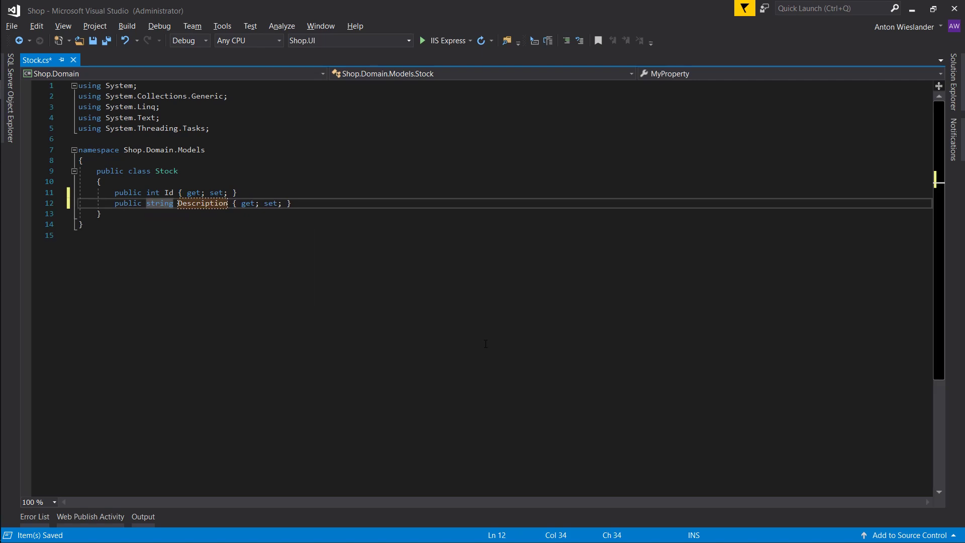
{"action": "type", "text": "pr"}
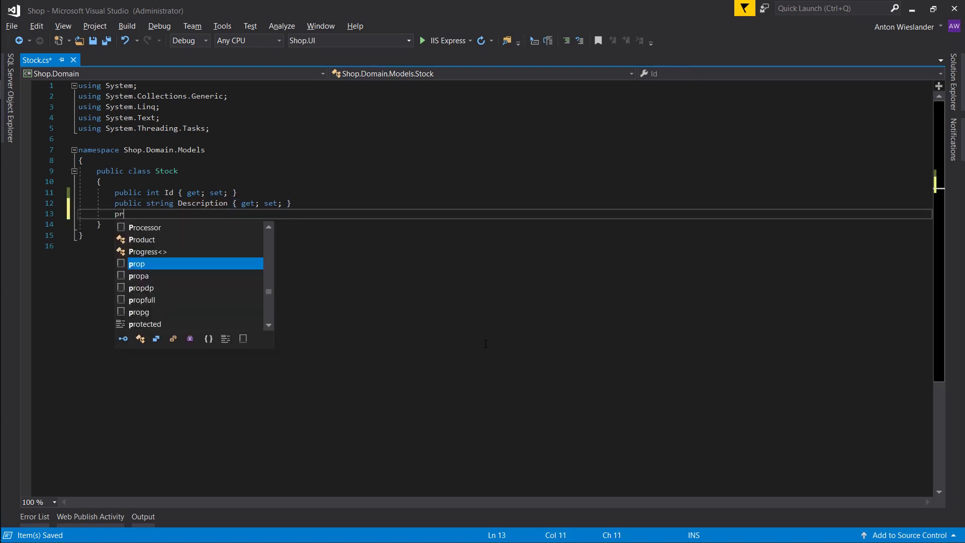
{"action": "key", "text": "Tab"}
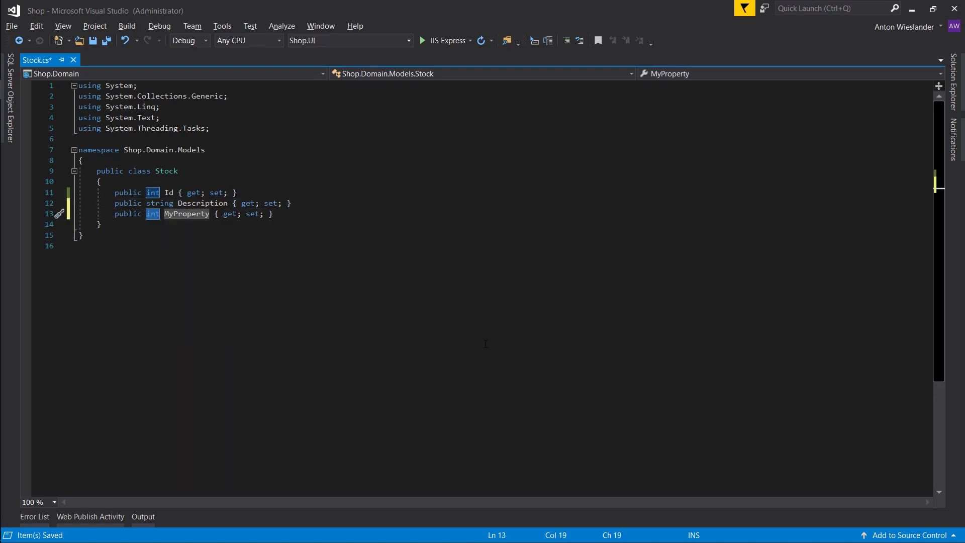
{"action": "type", "text": "Qty"}
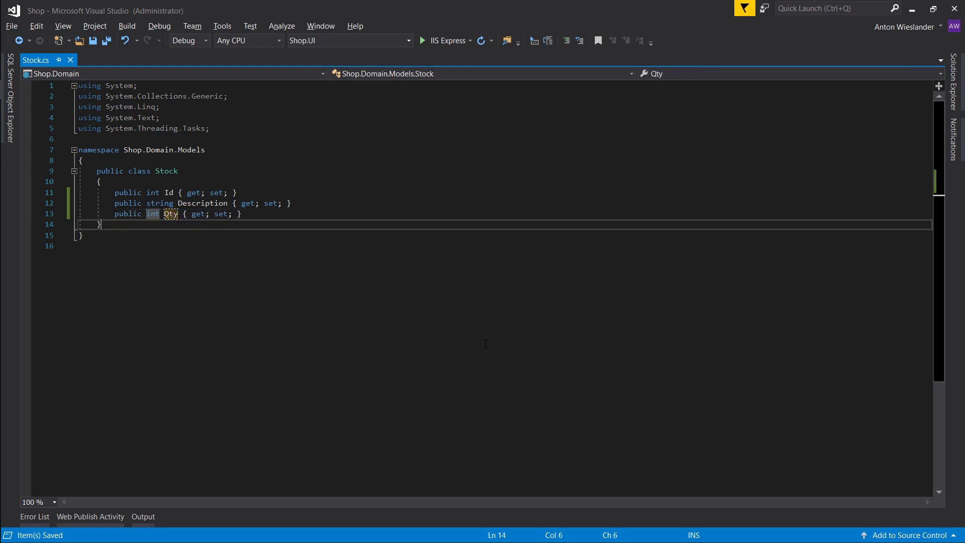
Add int ProductId and Product Product properties to the Stock class
{"action": "type", "text": "prop"}
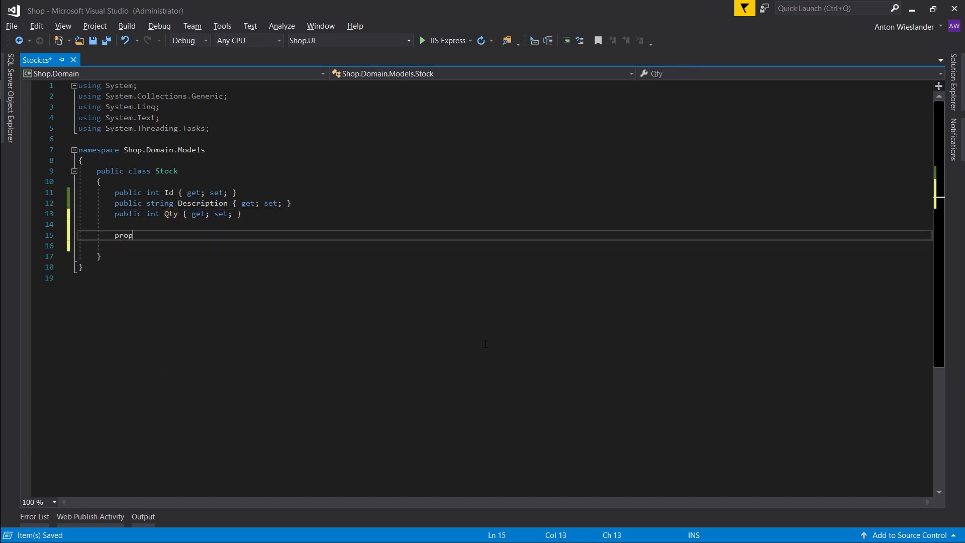
{"action": "key", "text": "Tab"}
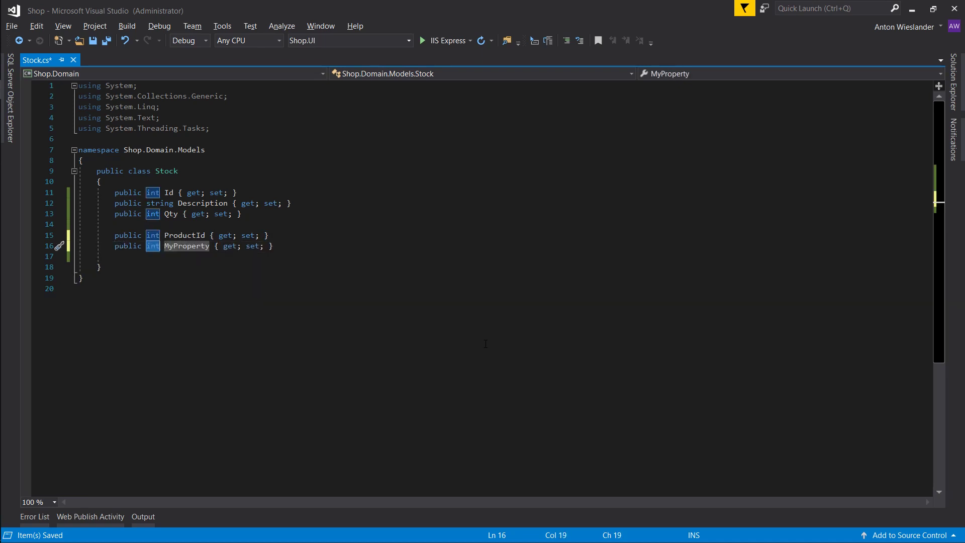
{"action": "type", "text": "Product"}
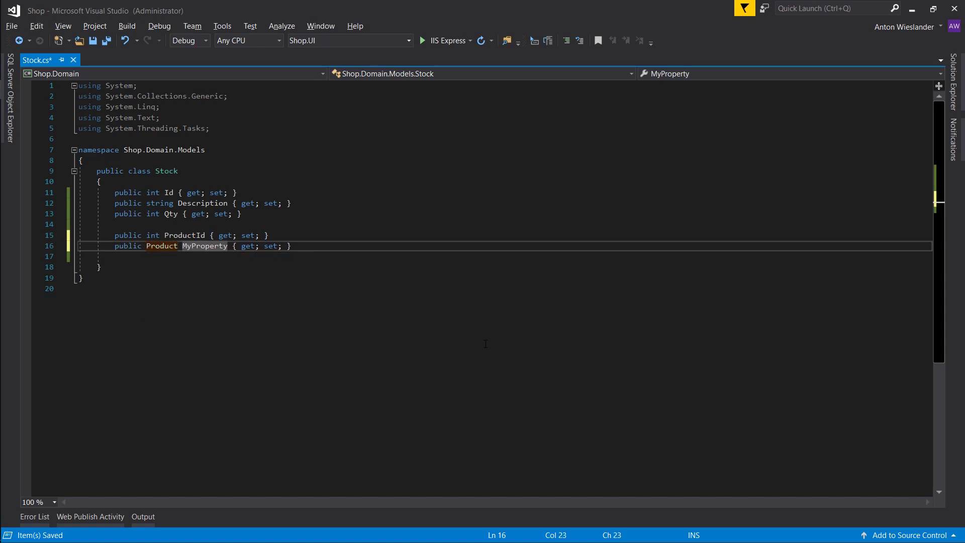
{"action": "type", "text": "Produc"}
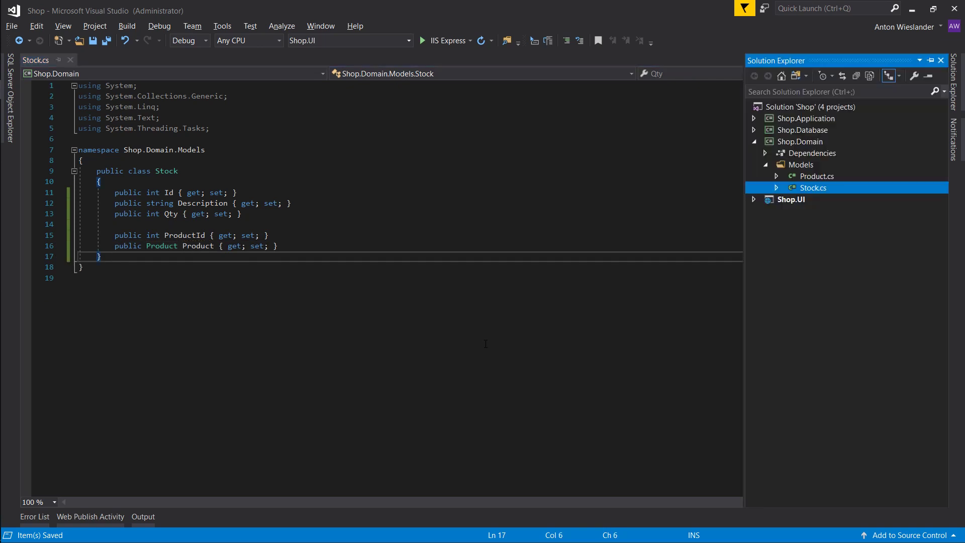
In Product.cs, add an ICollection<Stock> Stock property below the existing ones
{"action": "double_click", "coordinate": [817, 176]}
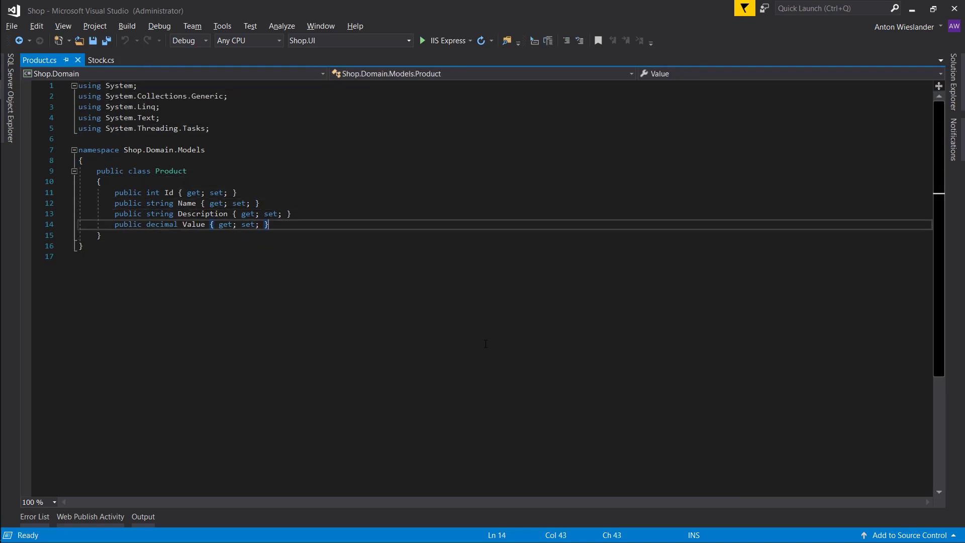
{"action": "key", "text": "enter"}
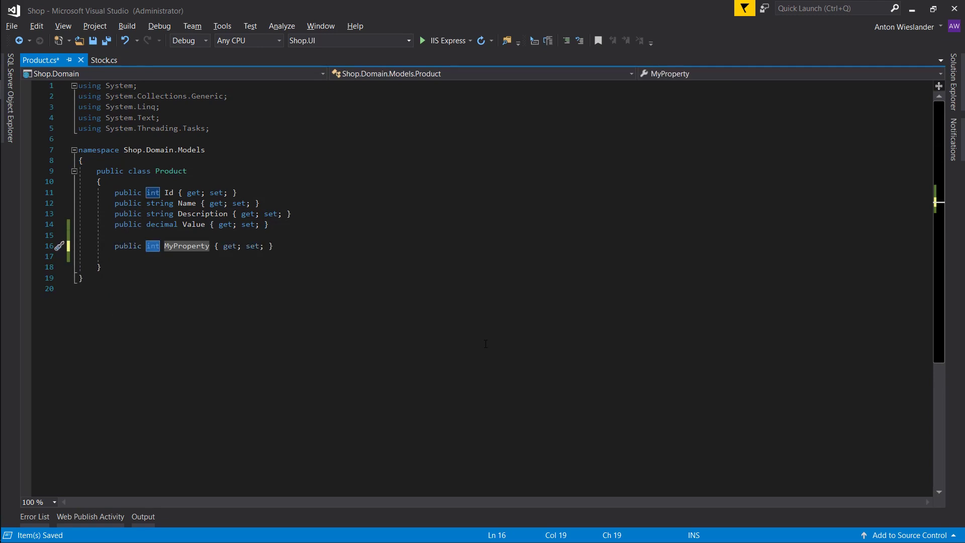
{"action": "type", "text": "ICol"}
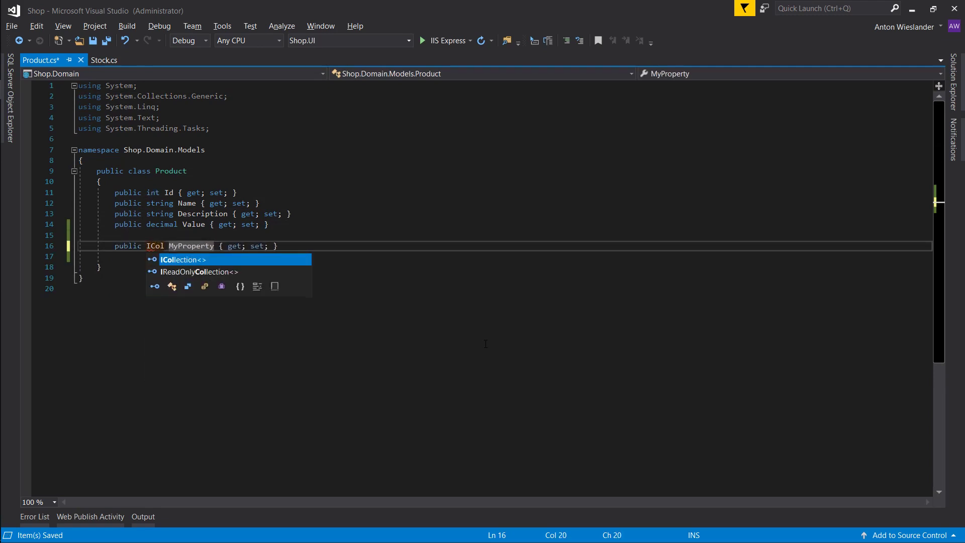
{"action": "key", "text": "Tab"}
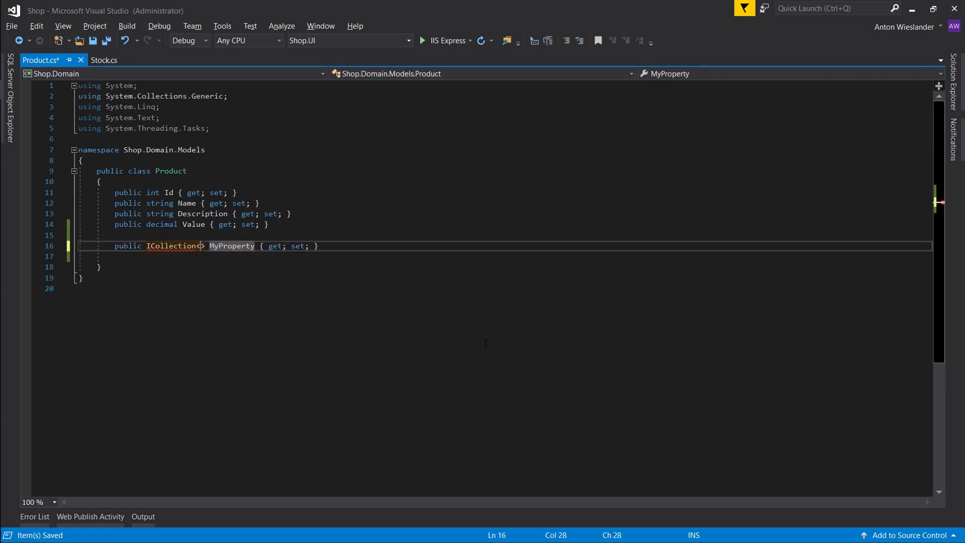
{"action": "type", "text": "Stock"}
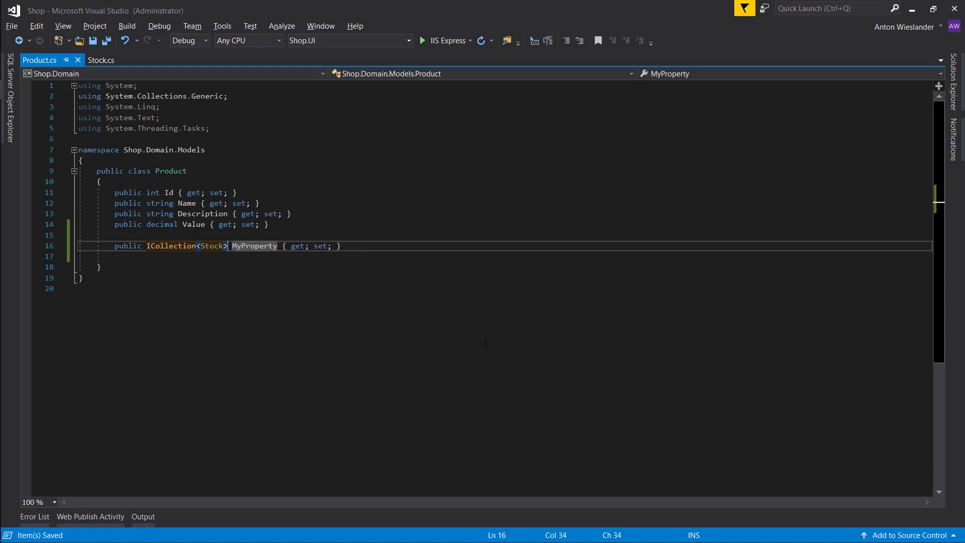
{"action": "type", "text": "Stock"}
{"action": "type", "text": "Order.cs"}
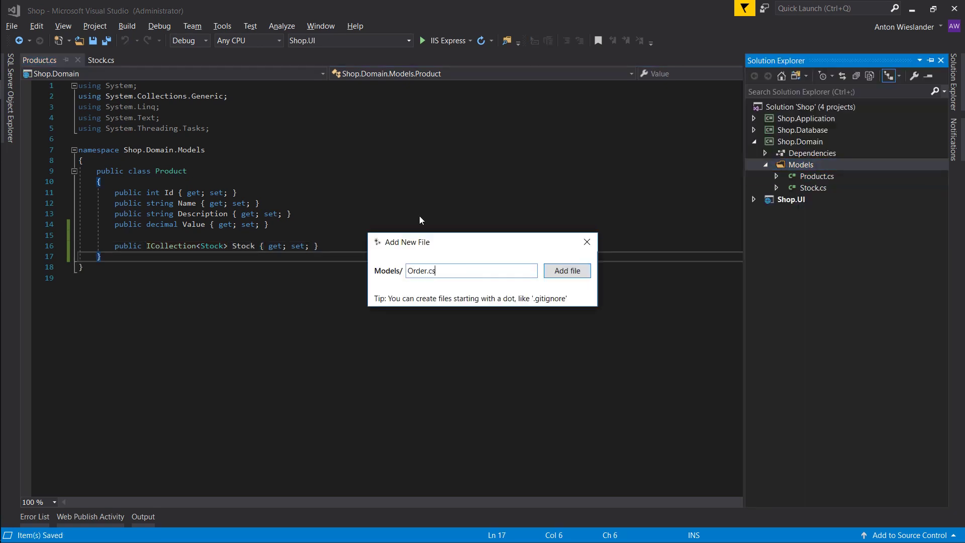
Create Order.cs with Id, OrderRef, Address1, Address2, City and PostCode properties
{"action": "left_click", "coordinate": [566, 271]}
{"action": "type", "text": "prop"}
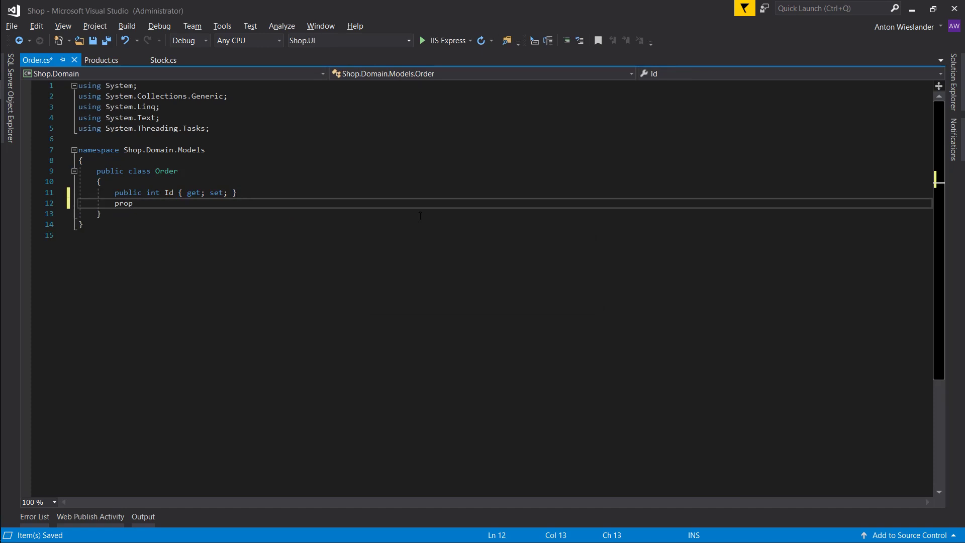
{"action": "key", "text": "Tab"}
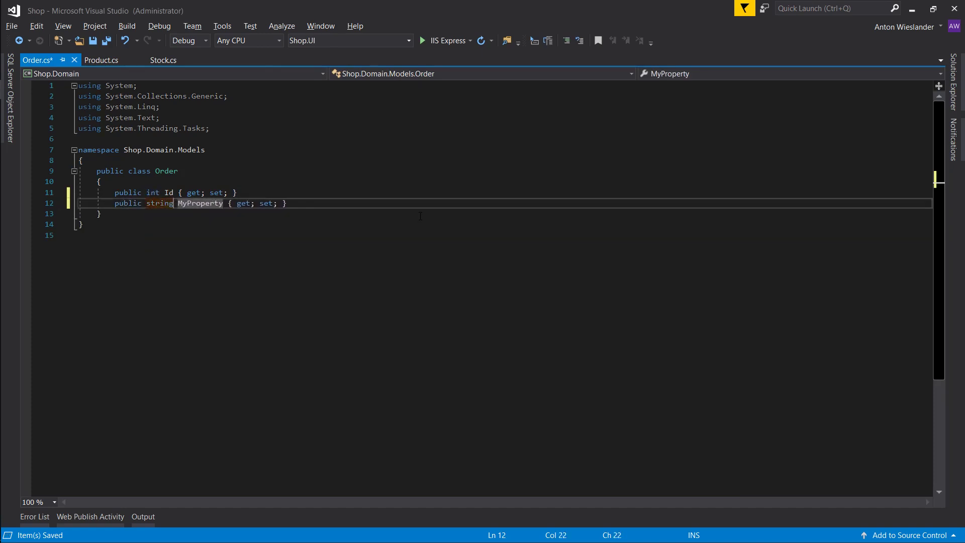
{"action": "type", "text": "OrderRef"}
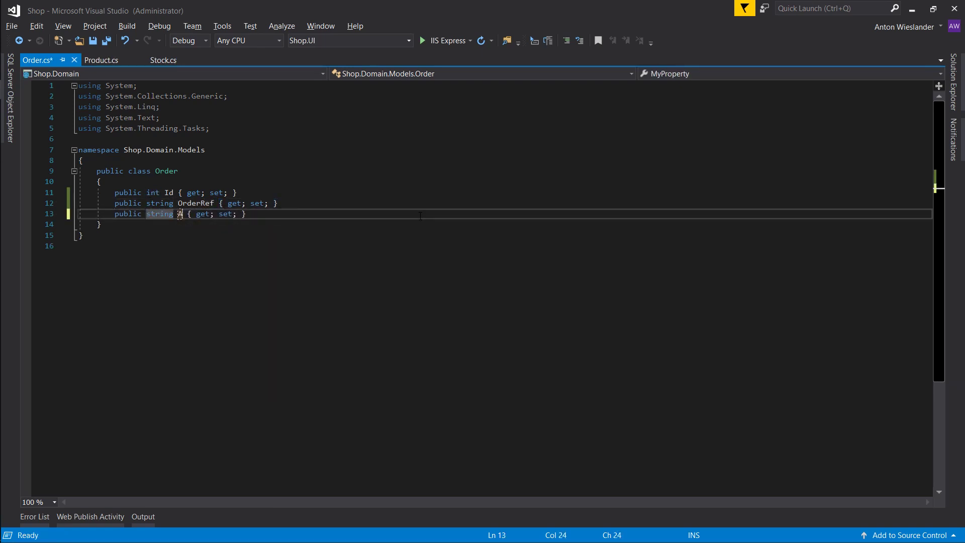
{"action": "type", "text": "ddress1"}
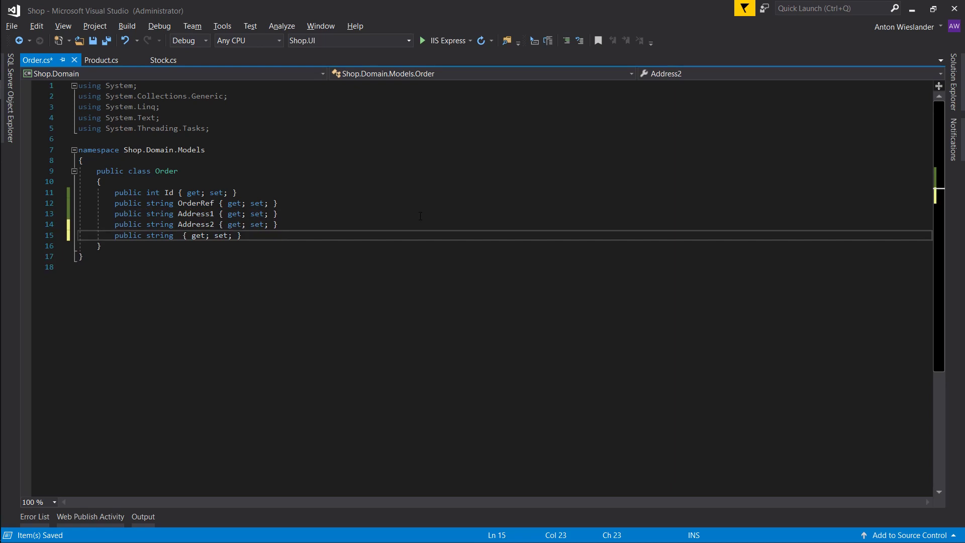
{"action": "type", "text": "City"}
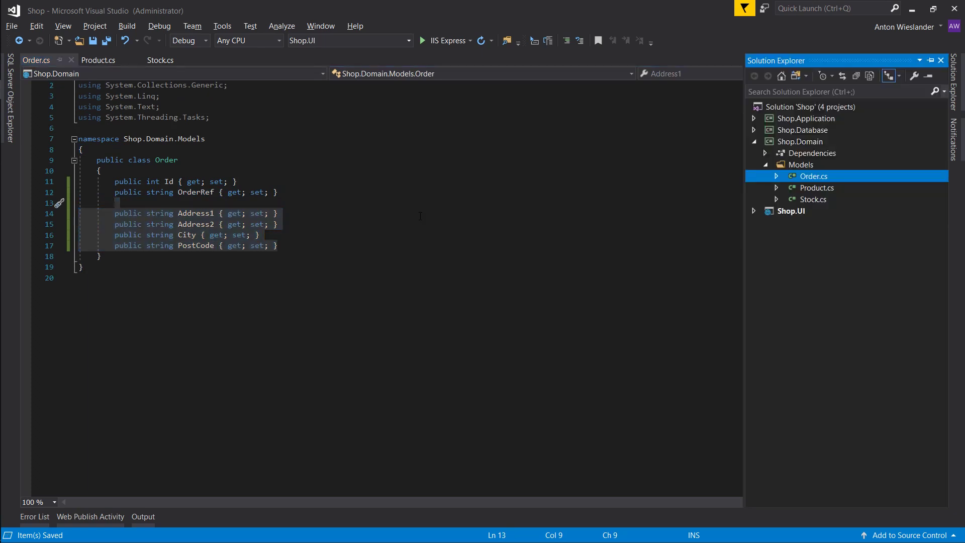
Collapse Shop.Application and target the Models folder for another new file
{"action": "left_click", "coordinate": [754, 118]}
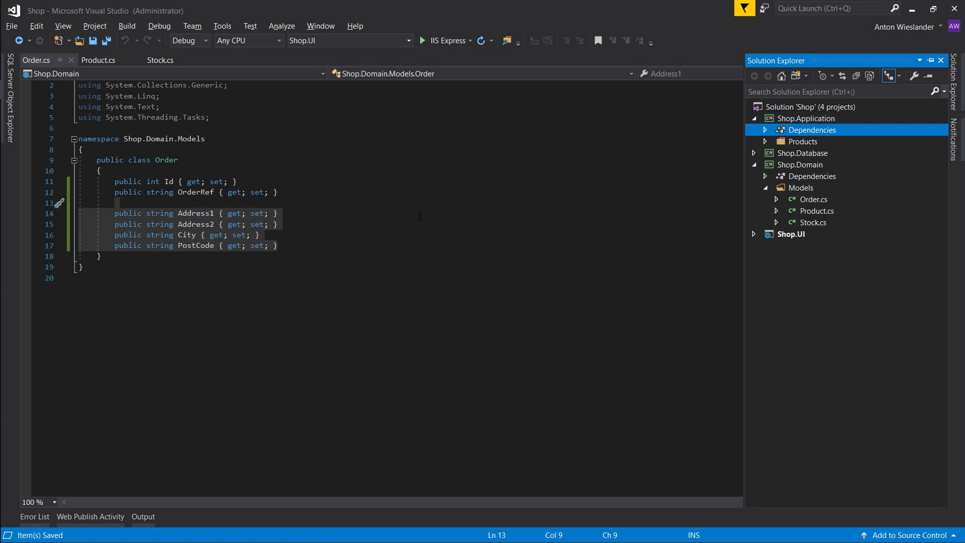
{"action": "left_click", "coordinate": [765, 129]}
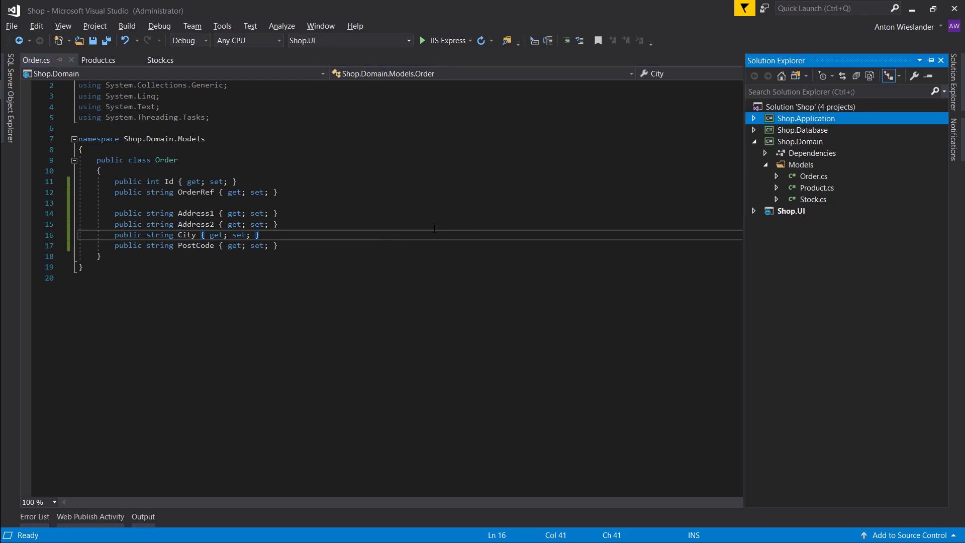
{"action": "left_click", "coordinate": [802, 165]}
{"action": "type", "text": "Order"}
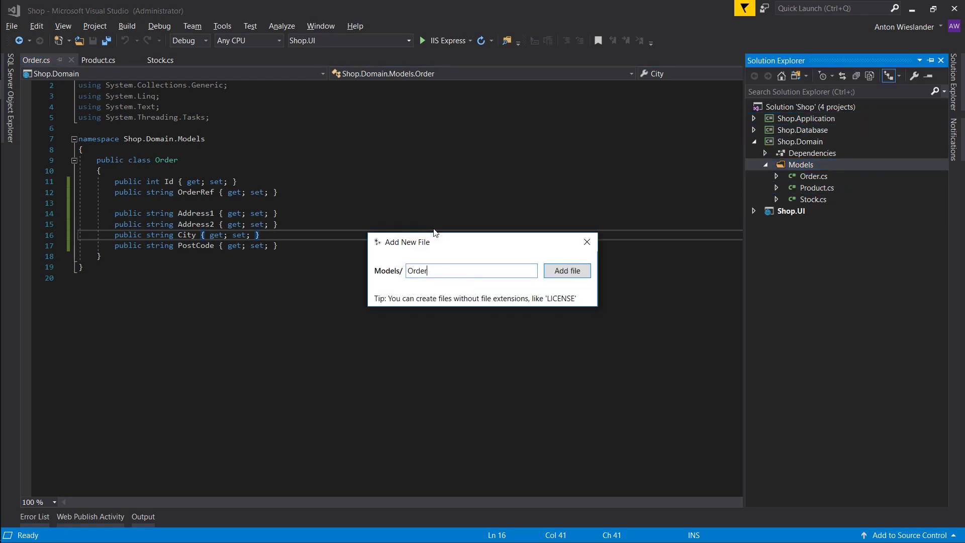
Create OrderProduct.cs in Models and start an ICollection property in Order
{"action": "type", "text": "Product"}
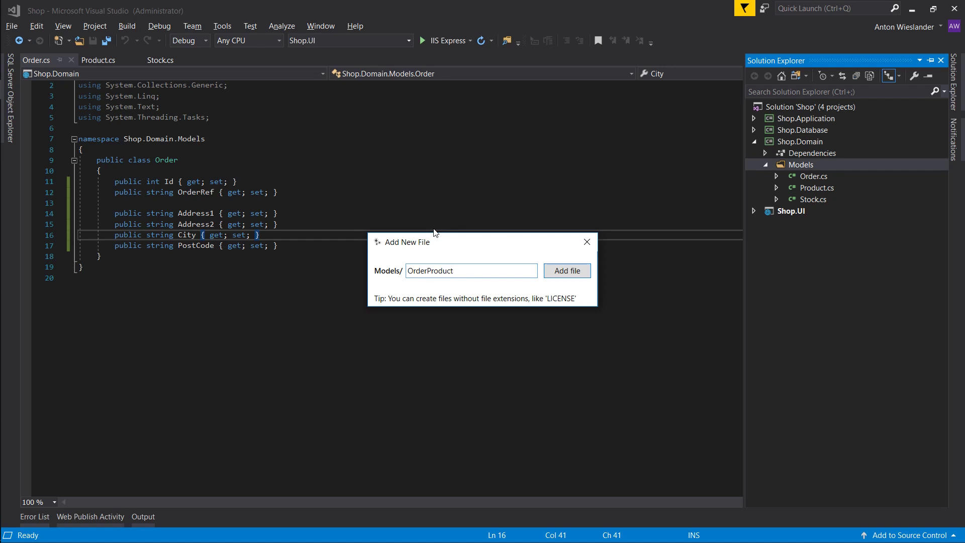
{"action": "left_click", "coordinate": [565, 271]}
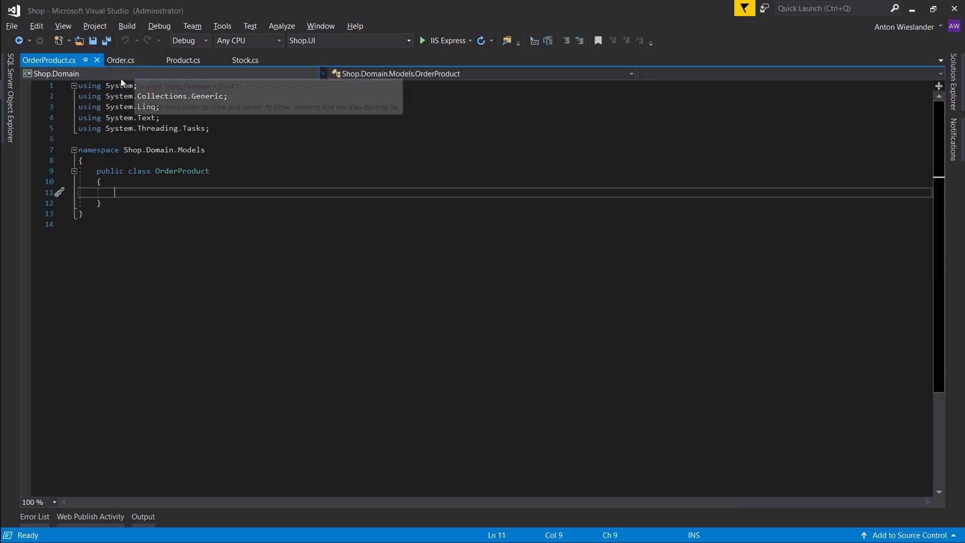
{"action": "mouse_move", "coordinate": [59, 73]}
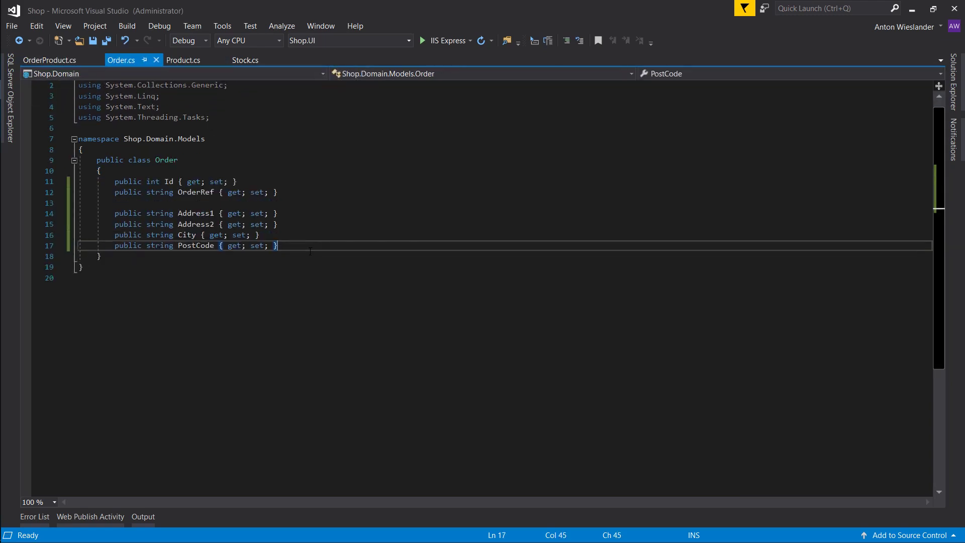
{"action": "key", "text": "Enter"}
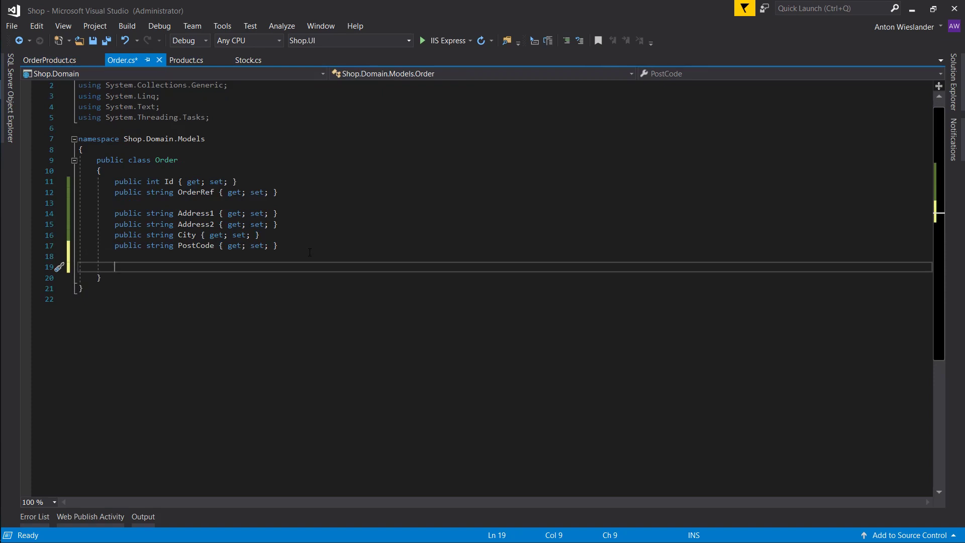
{"action": "type", "text": "ICollection"}
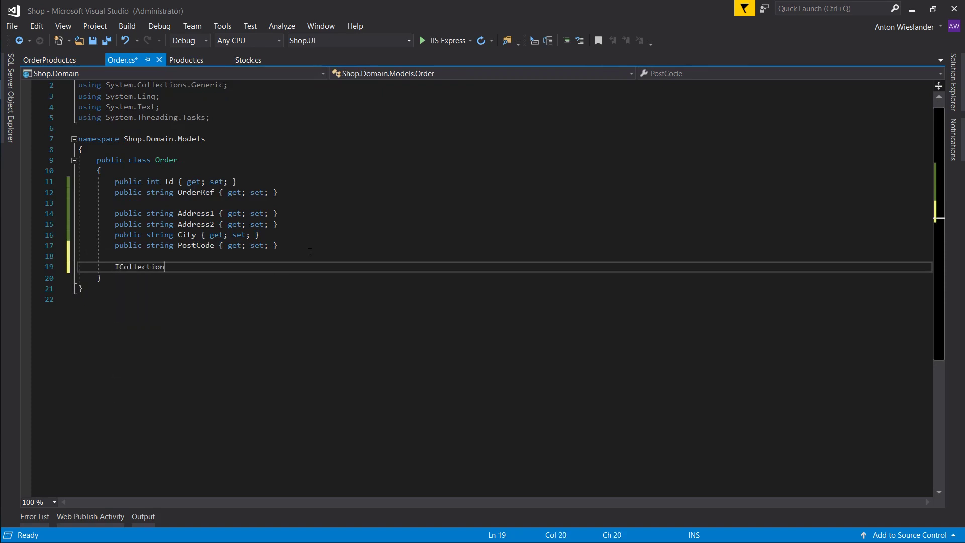
{"action": "type", "text": "<>"}
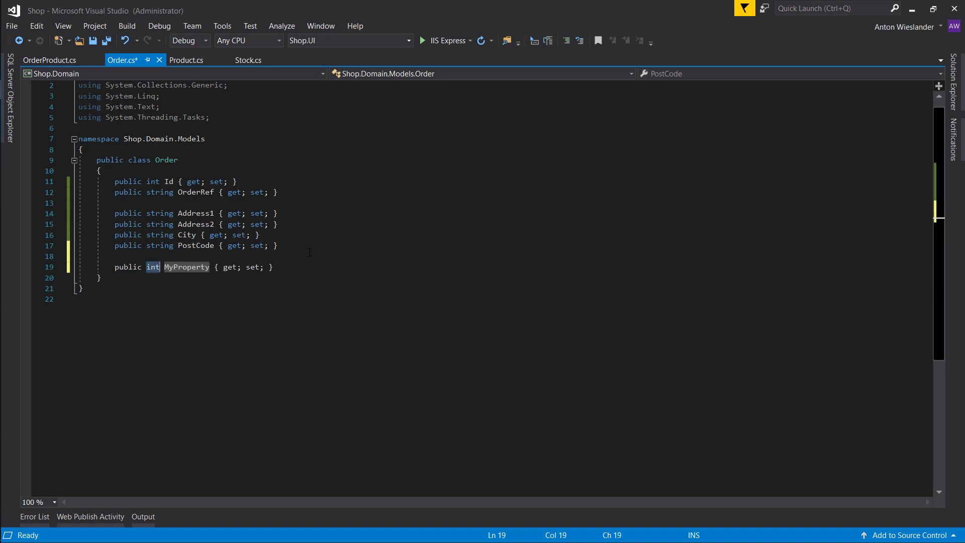
Complete ICollection<OrderProduct> OrderProducts in Order and save with Ctrl+S
{"action": "type", "text": "ICollection<>"}
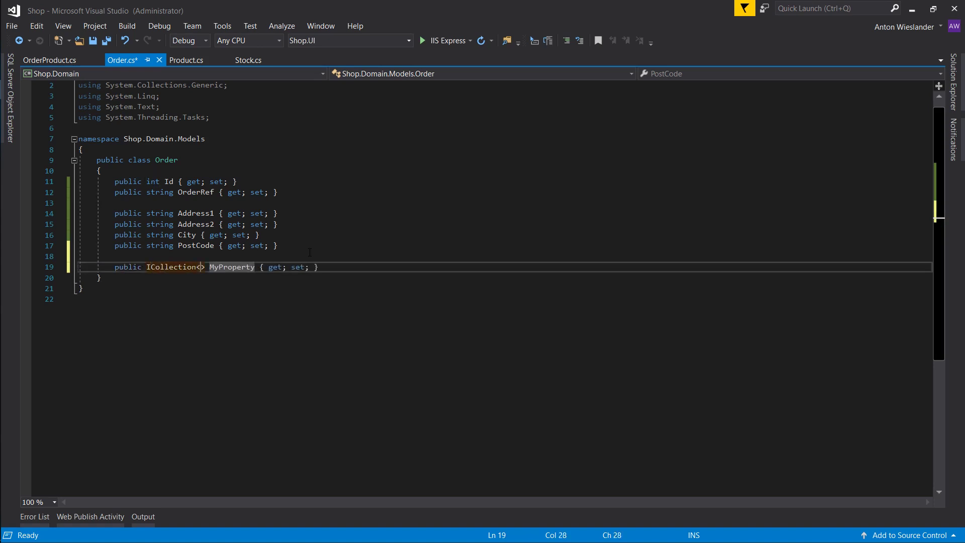
{"action": "type", "text": "OrderProduct"}
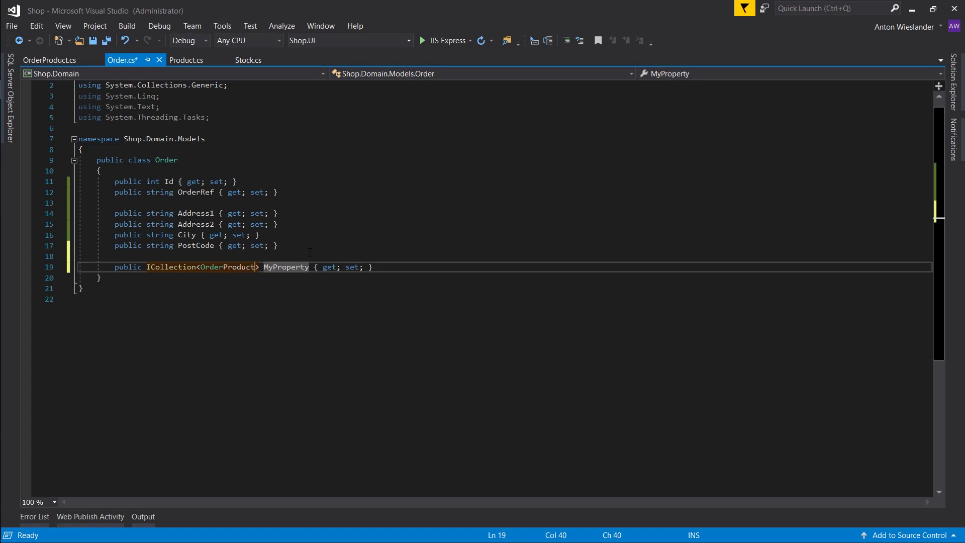
{"action": "key", "text": "ctrl+s"}
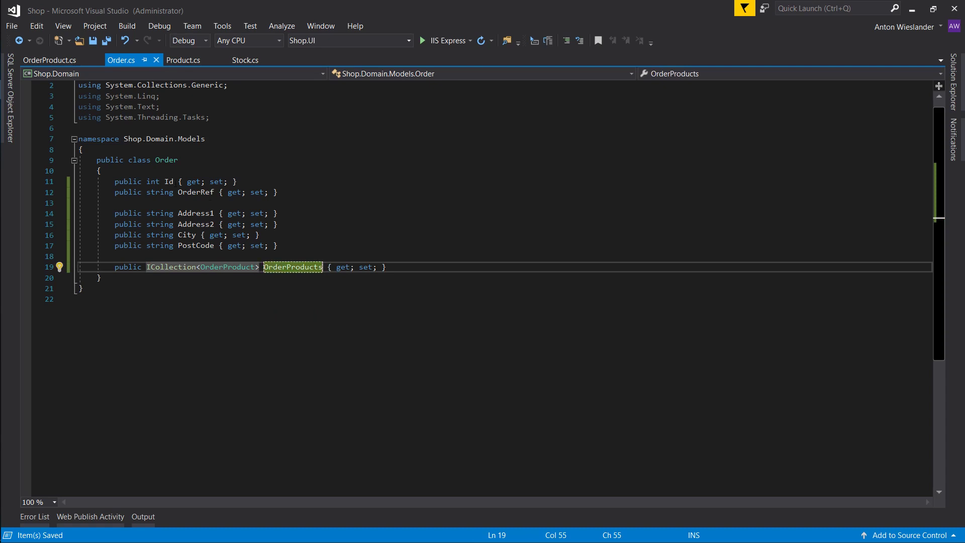
{"action": "left_click", "coordinate": [183, 60]}
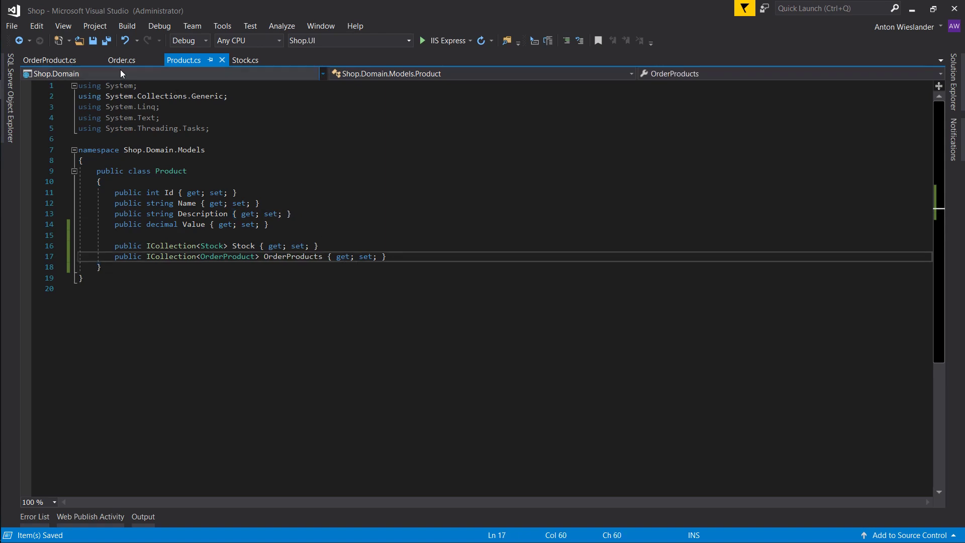
Copy ProductId/Product from Stock into OrderProduct and add OrderId and Order properties
{"action": "left_click", "coordinate": [121, 60]}
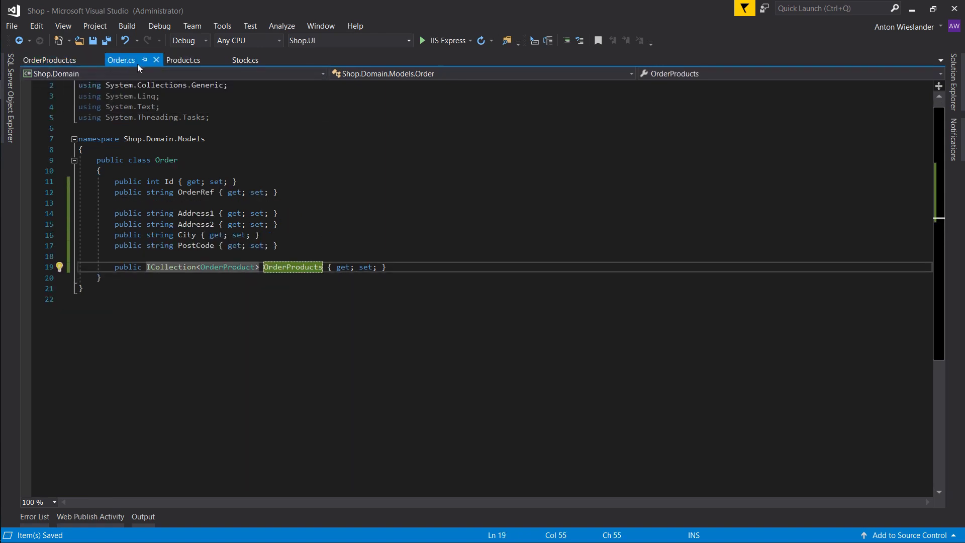
{"action": "left_click", "coordinate": [245, 59]}
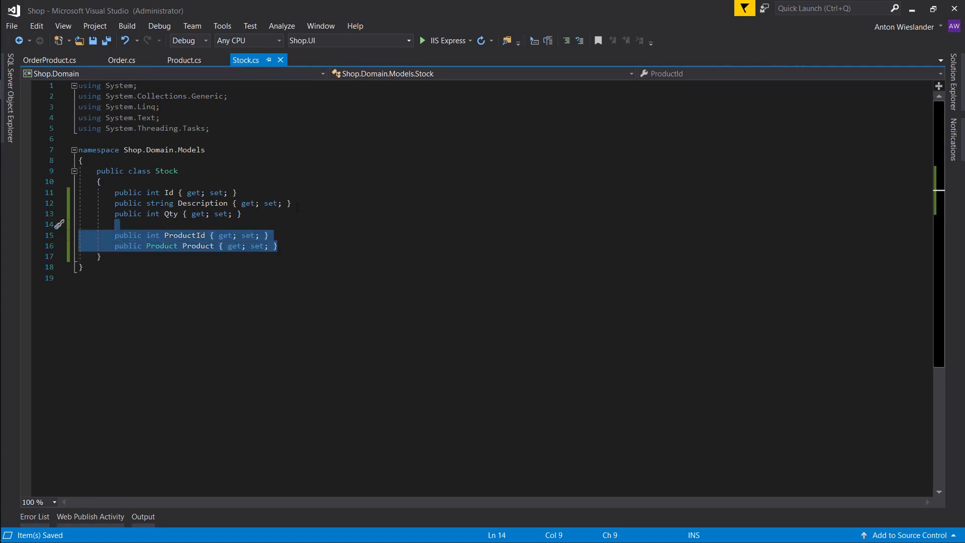
{"action": "left_click", "coordinate": [50, 60]}
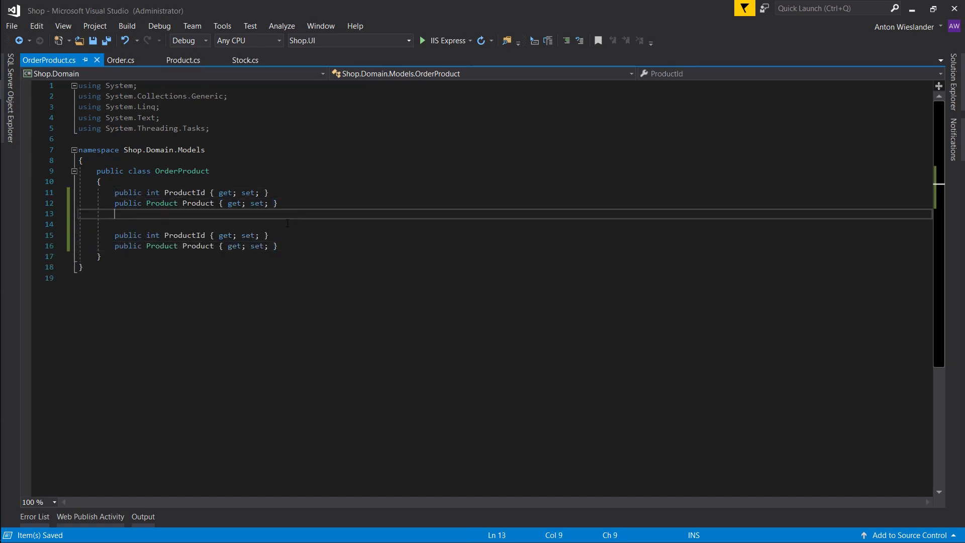
{"action": "key", "text": "Delete"}
{"action": "type", "text": "Order"}
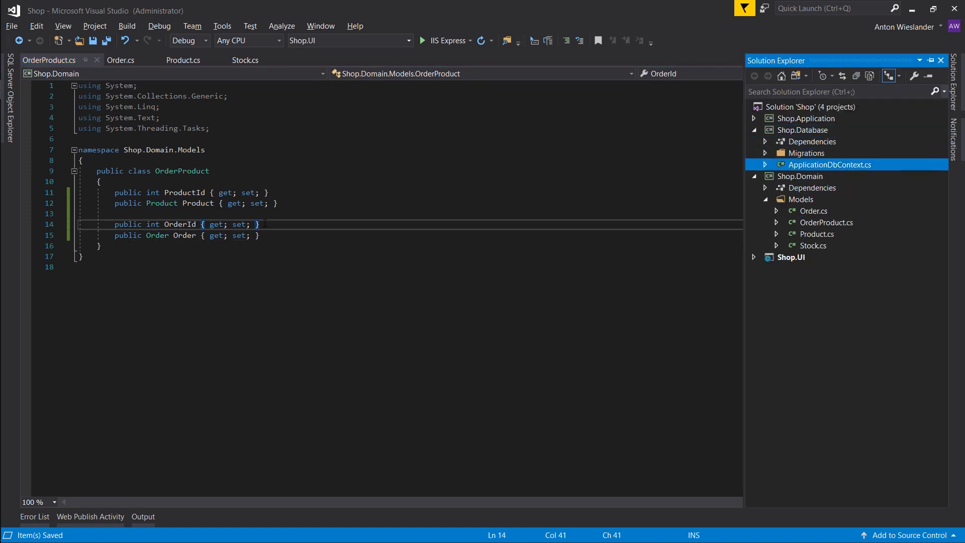
Declare DbSet<Stock> Stock, DbSet<Order> Orders and DbSet<OrderProduct> OrderProducts in ApplicationDbContext
{"action": "double_click", "coordinate": [830, 164]}
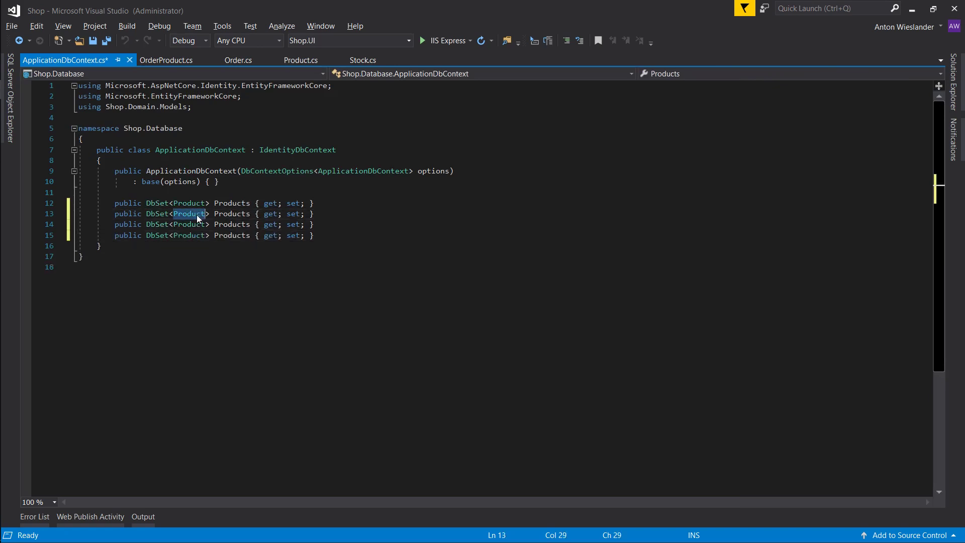
{"action": "type", "text": "Sock"}
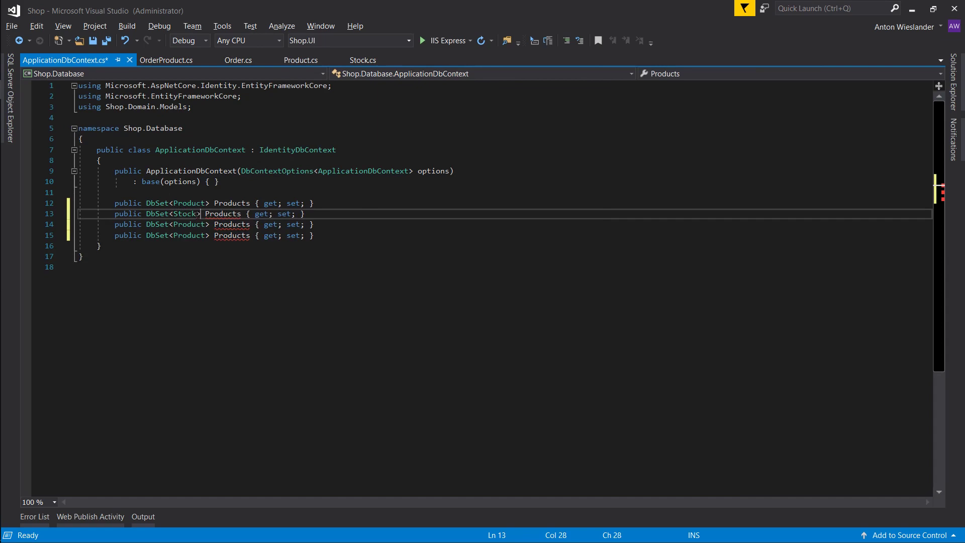
{"action": "type", "text": "Stock"}
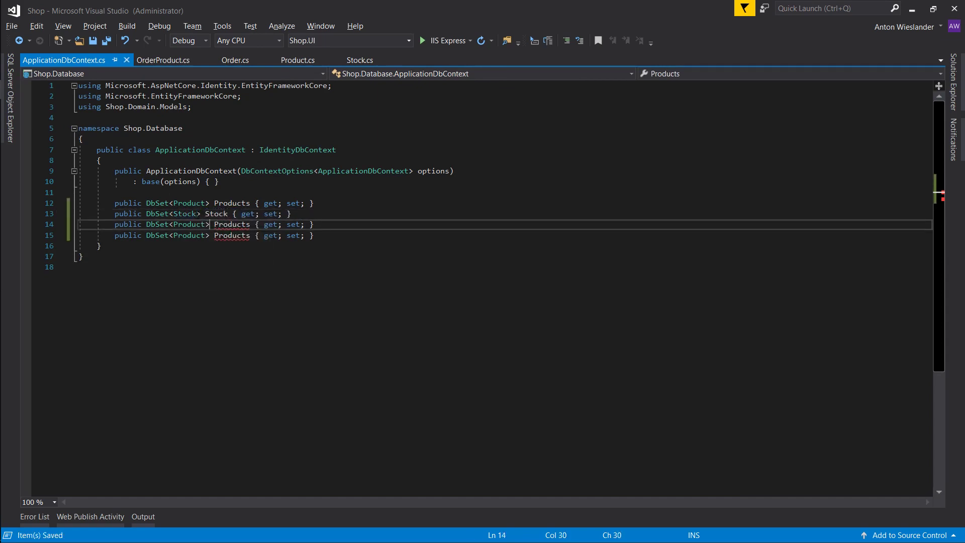
{"action": "type", "text": "Order"}
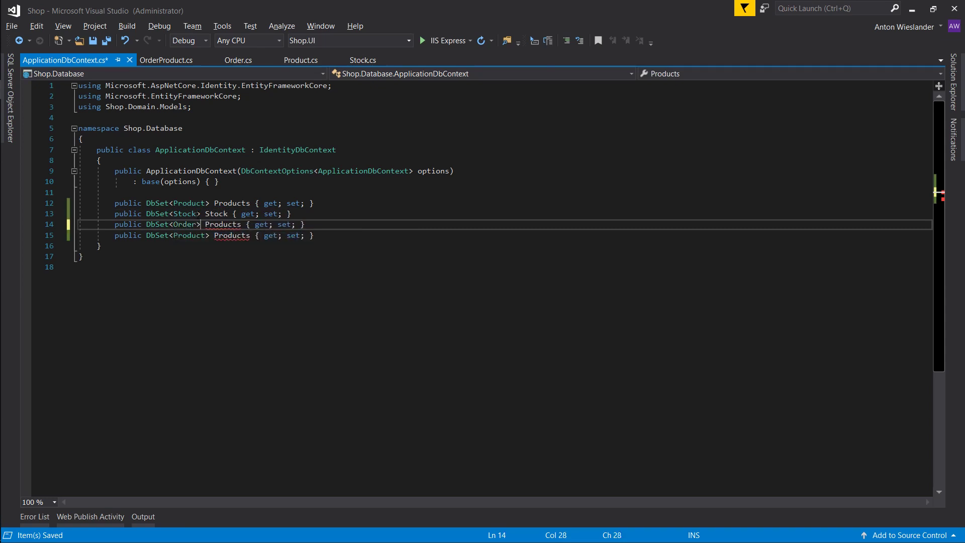
{"action": "type", "text": "Order"}
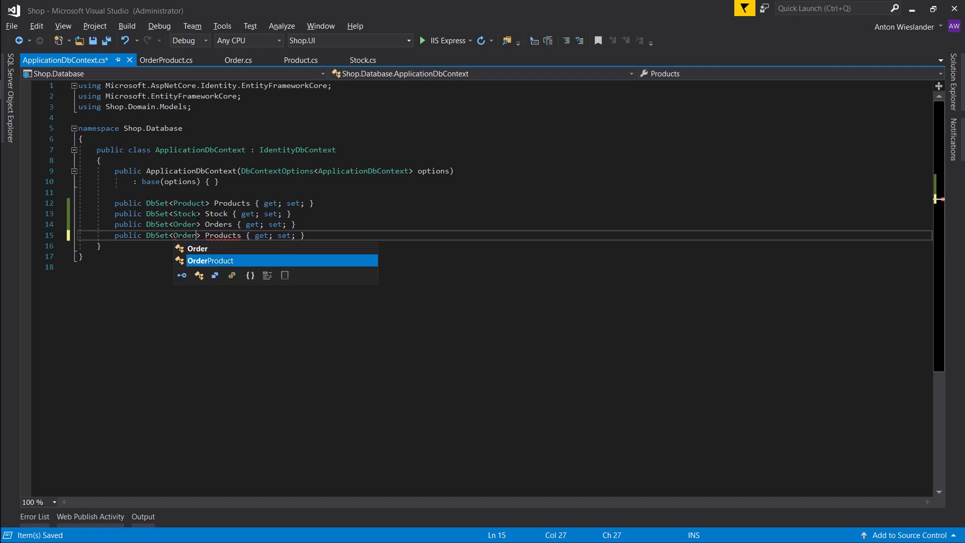
{"action": "key", "text": "Tab"}
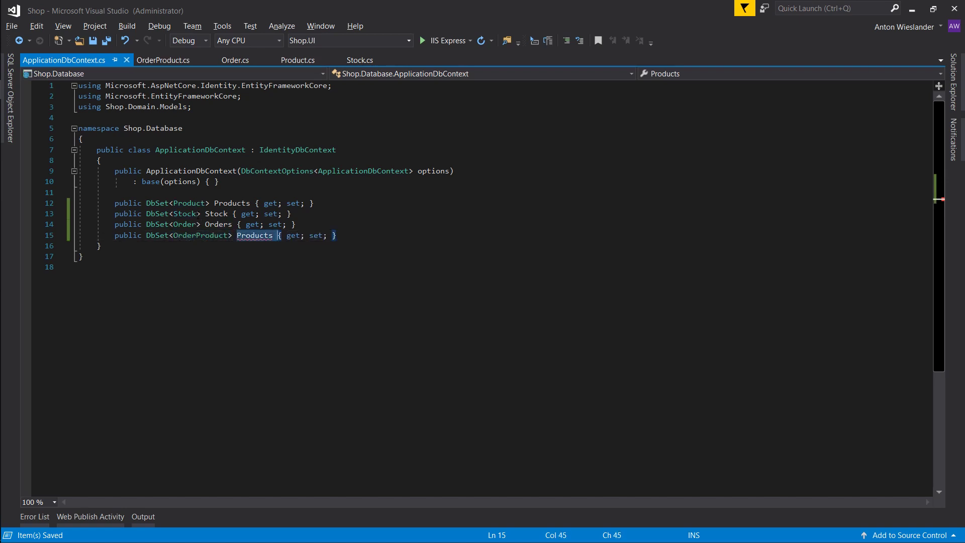
{"action": "type", "text": "OrderProducts"}
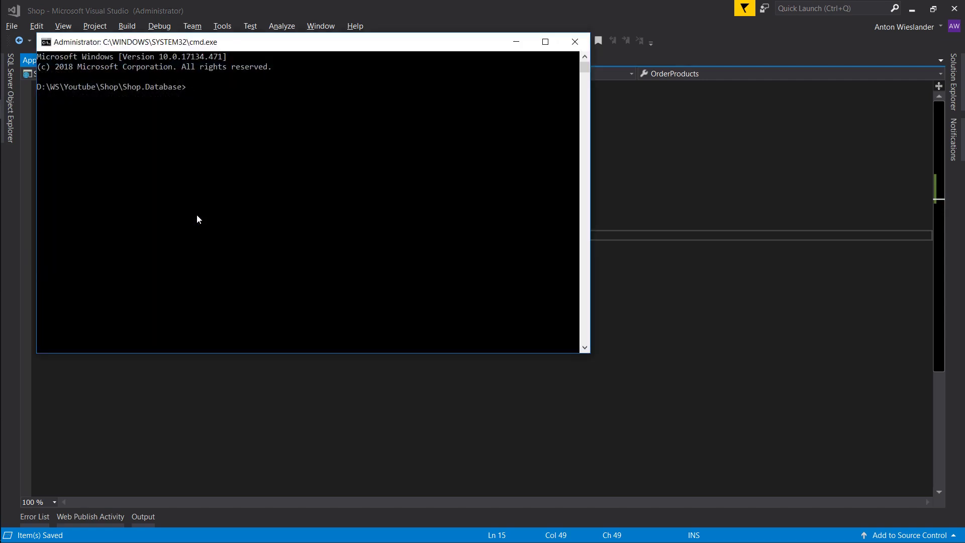
Run dotnet ef migrations add "Shop Model" in Shop.Database, hitting the context error
{"action": "type", "text": "dotnet ef"}
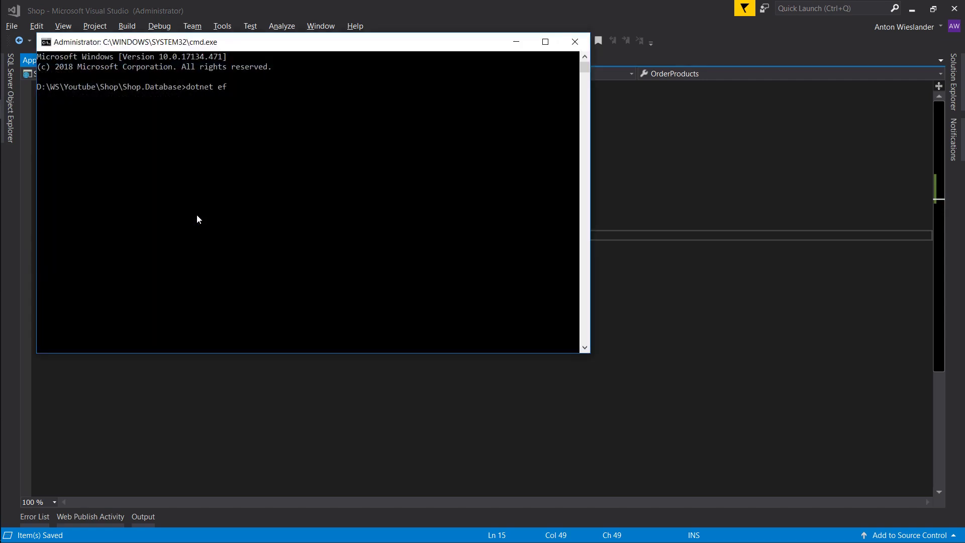
{"action": "type", "text": "migratio"}
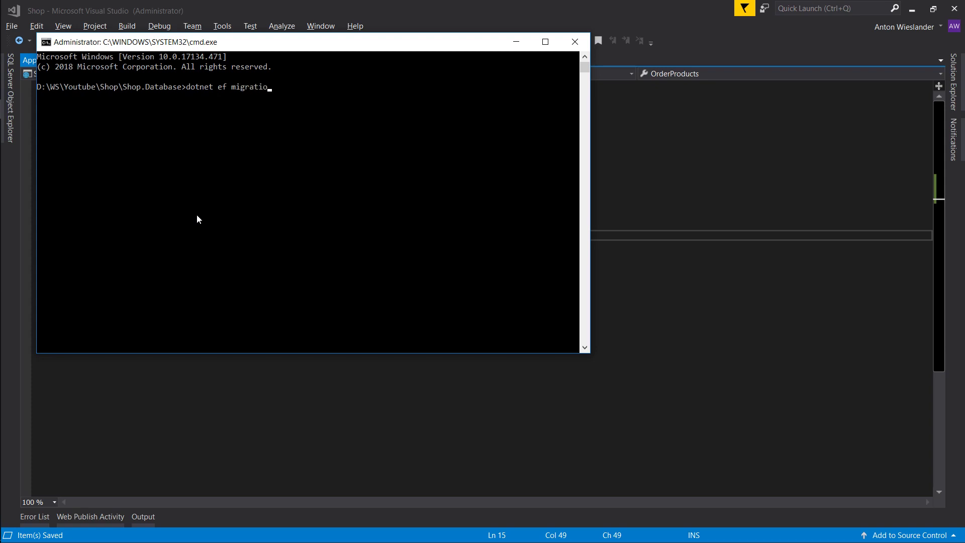
{"action": "type", "text": "ns add"}
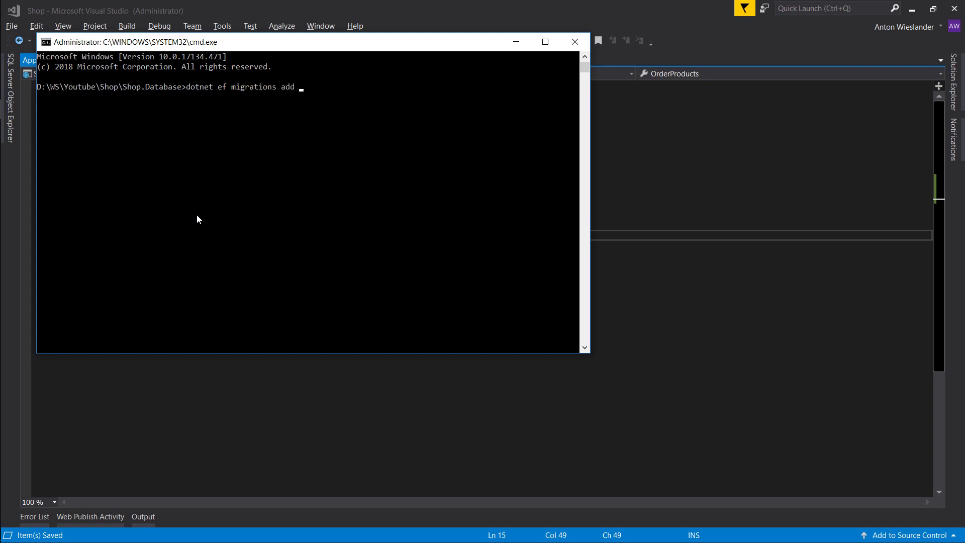
{"action": "type", "text": "\"\""}
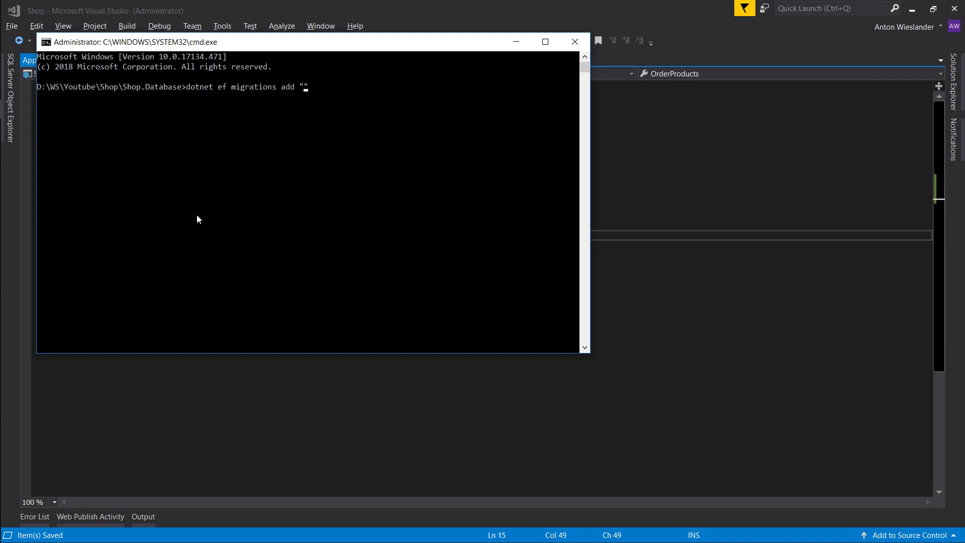
{"action": "type", "text": "Shop Model"}
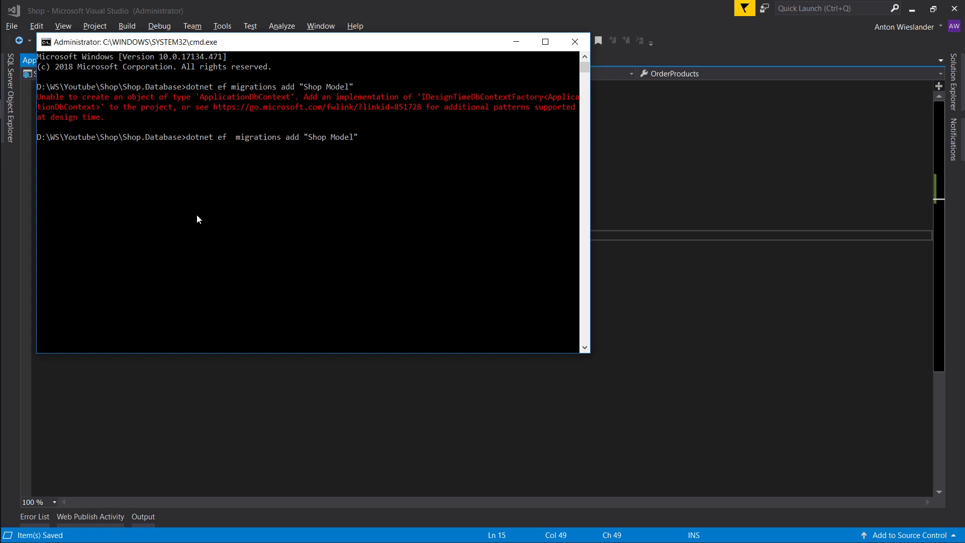
Retry the migration with --startup-project pointing at the Shop UI project
{"action": "type", "text": "--startup-project ./"}
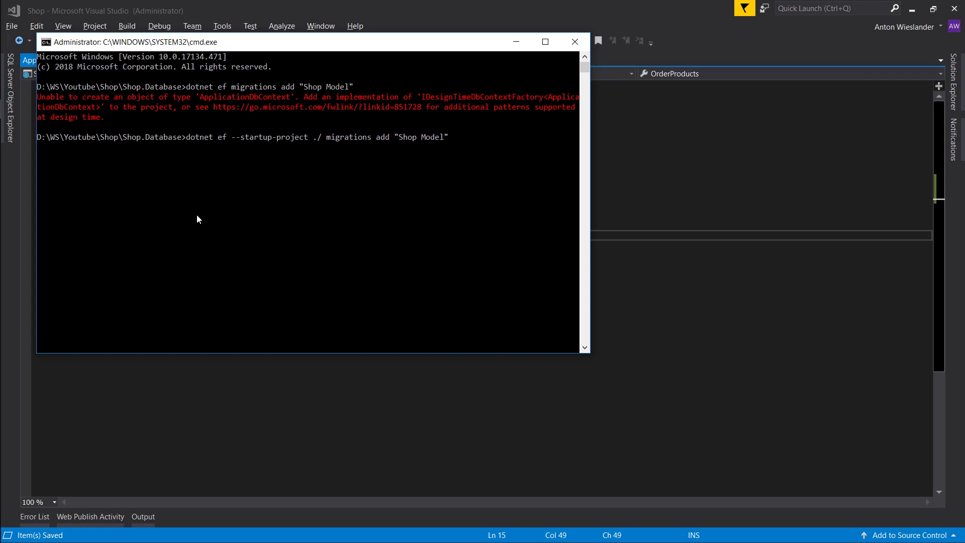
{"action": "type", "text": "../Shop_"}
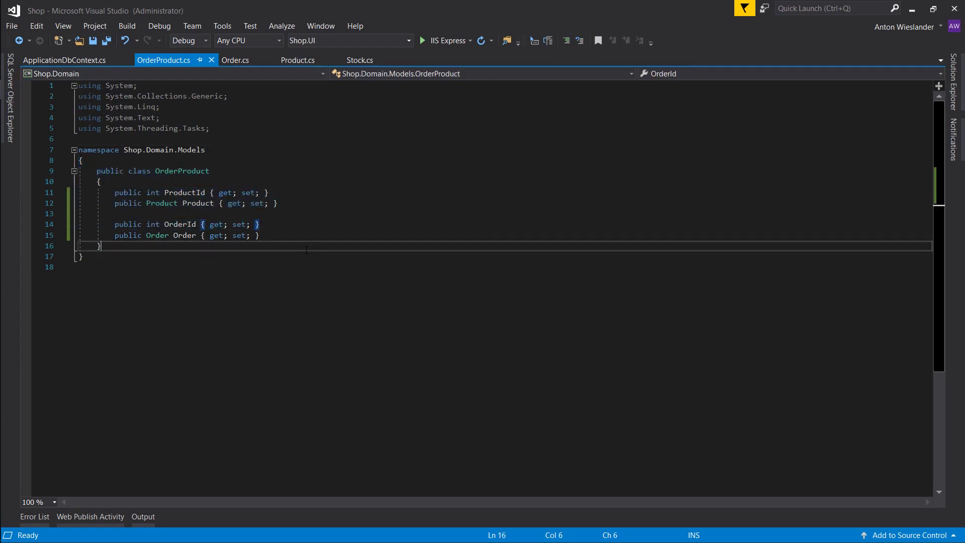
Write a protected override void OnModelCreating() method below the entity sets
{"action": "left_click", "coordinate": [64, 60]}
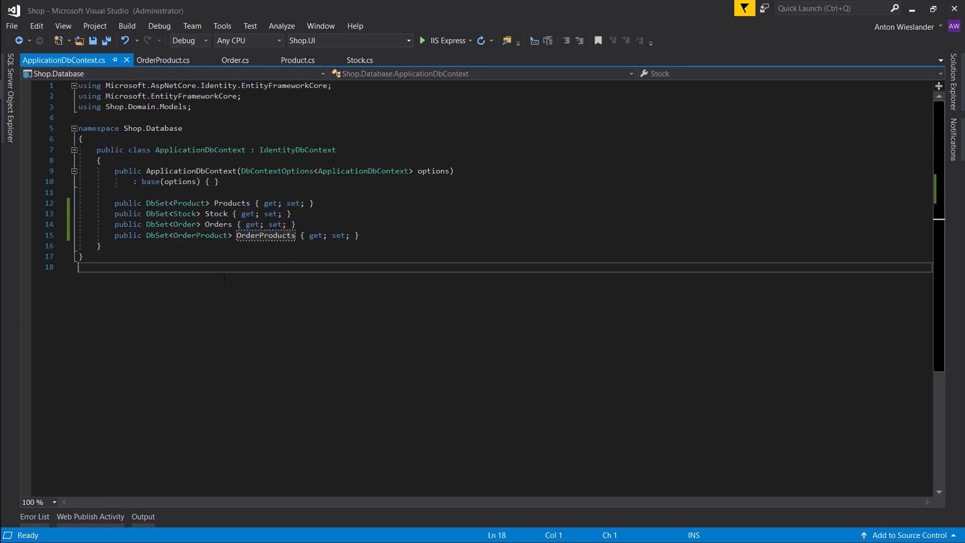
{"action": "key", "text": "Enter"}
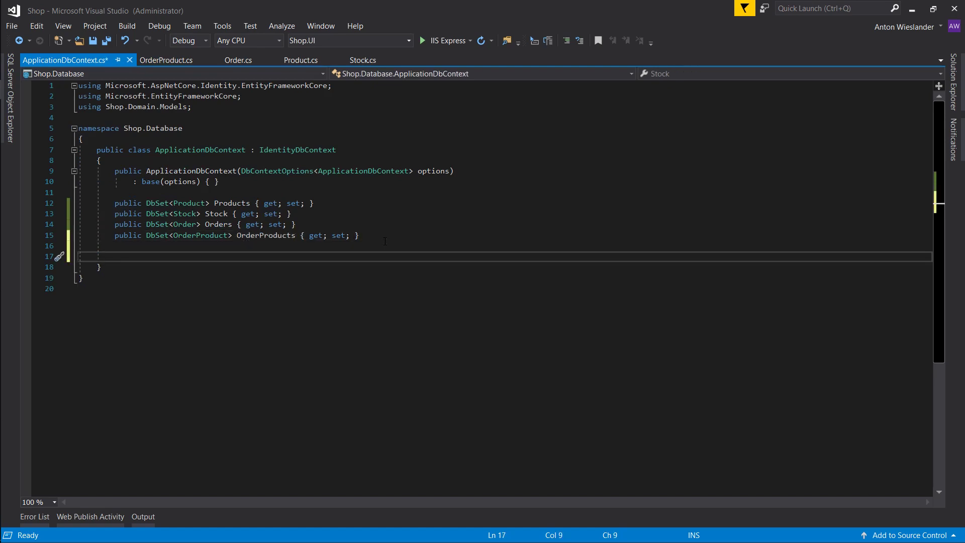
{"action": "left_click", "coordinate": [335, 150]}
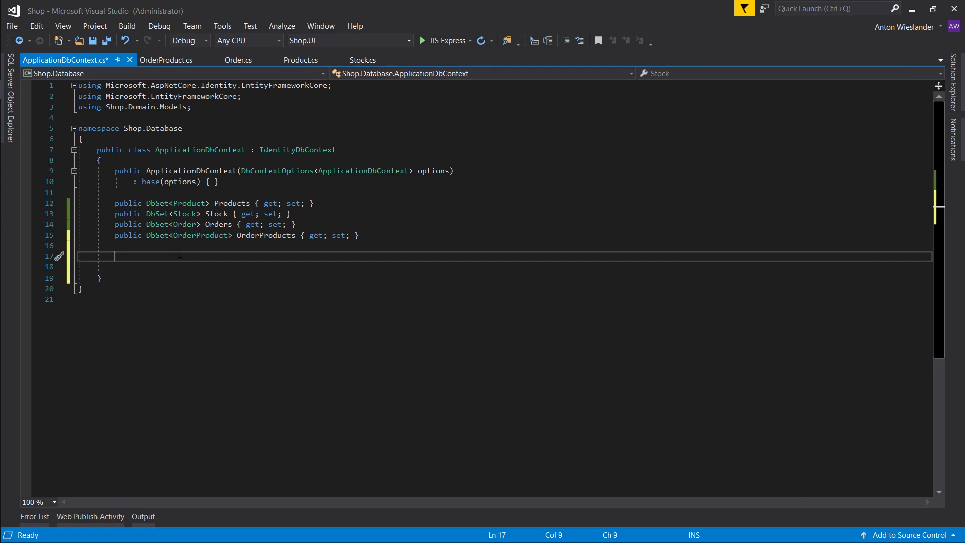
{"action": "type", "text": "public"}
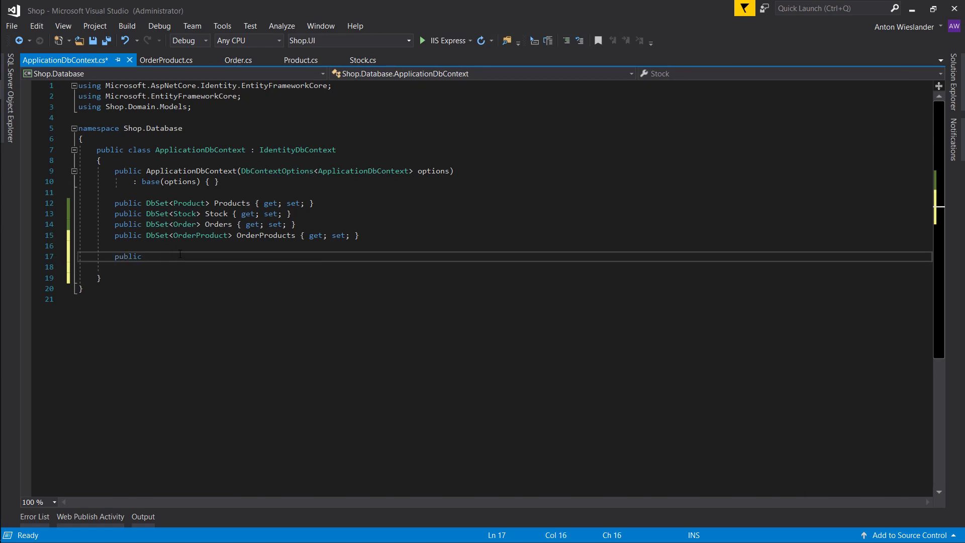
{"action": "type", "text": "override On"}
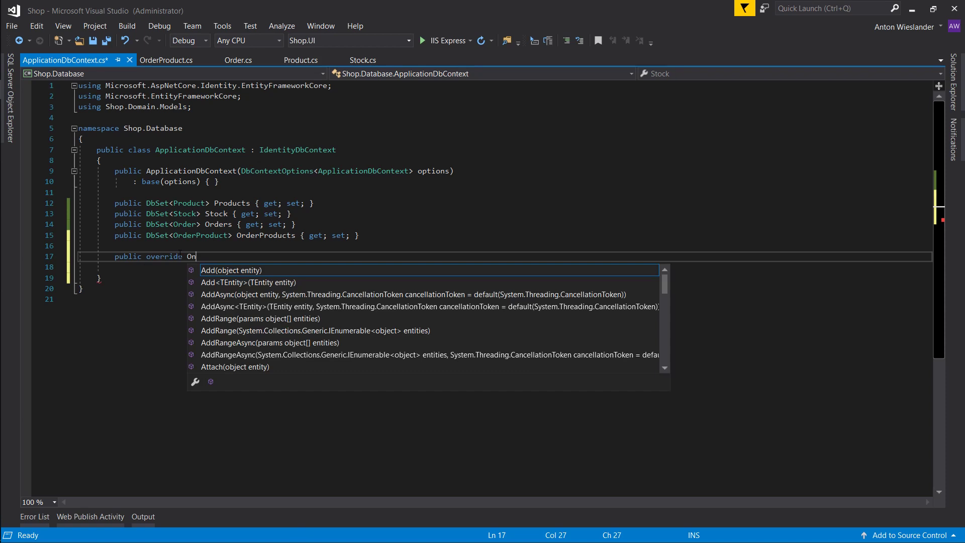
{"action": "type", "text": "ModelCreate"}
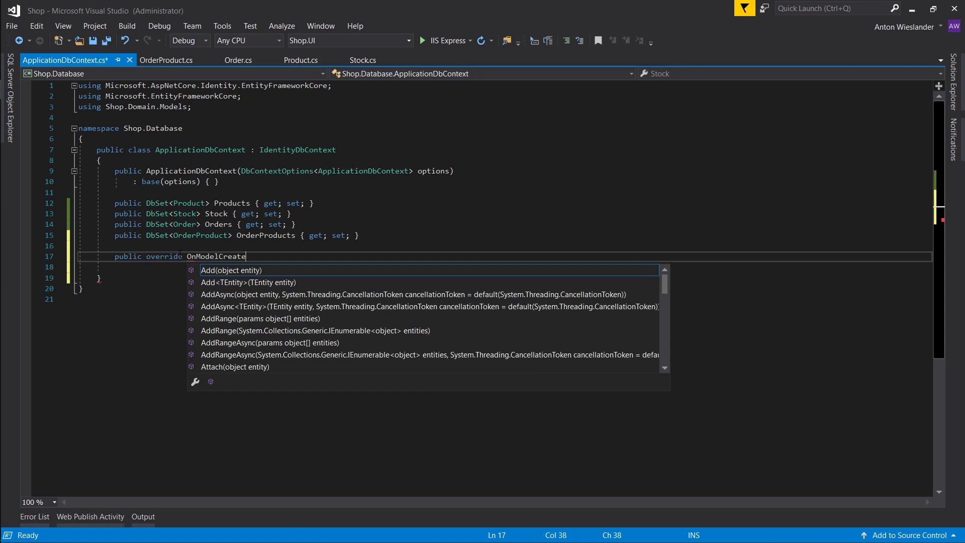
{"action": "type", "text": "ing()"}
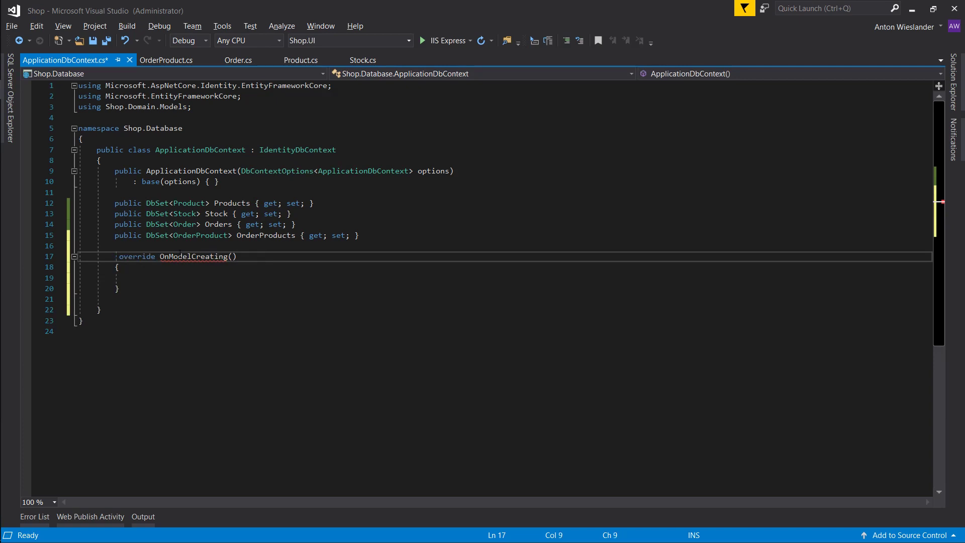
{"action": "type", "text": "protected"}
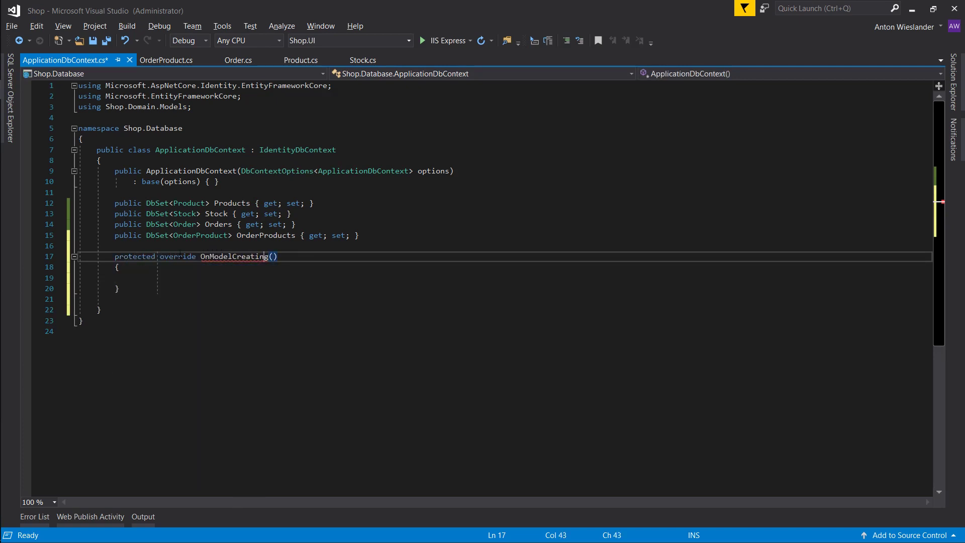
{"action": "type", "text": "void"}
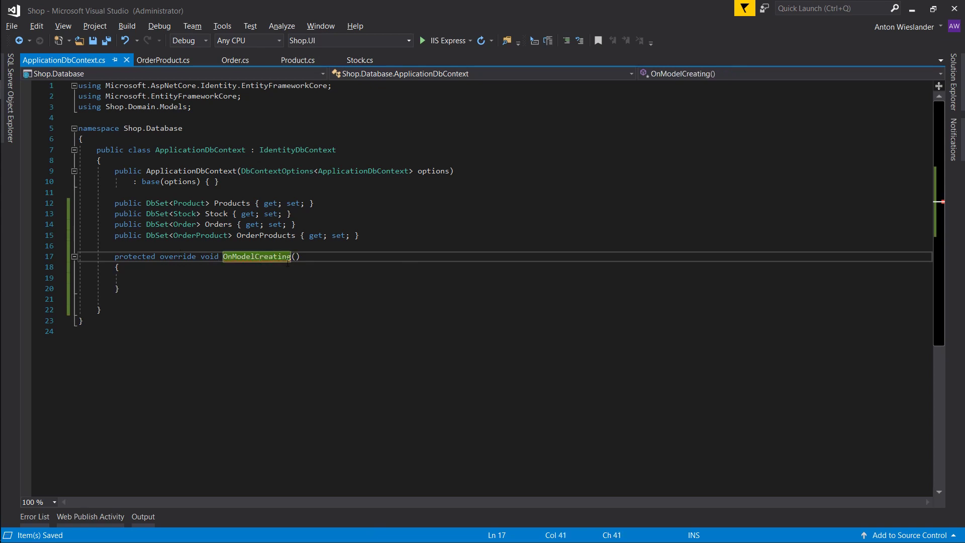
Give OnModelCreating a ModelBuilder modelBuilder parameter
{"action": "left_click", "coordinate": [296, 256]}
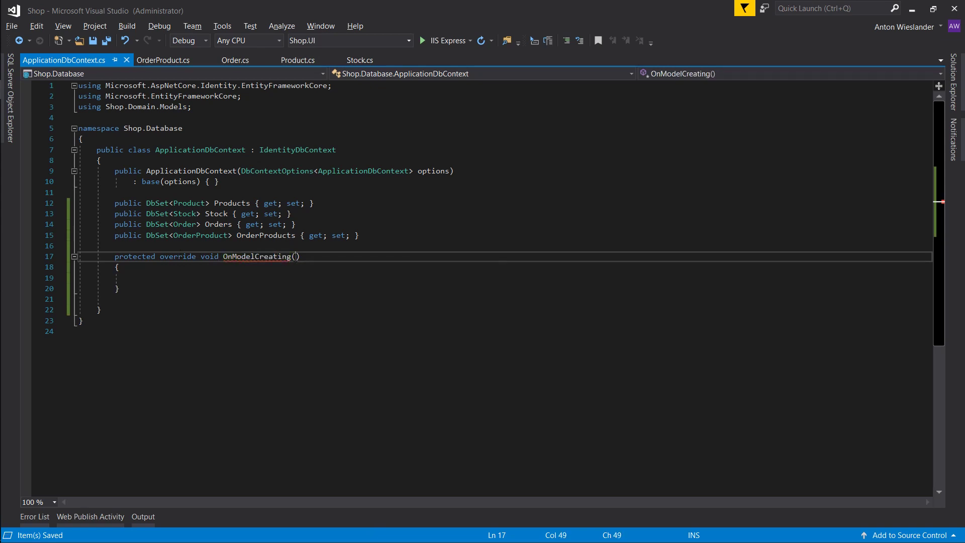
{"action": "type", "text": "ModelBuilder"}
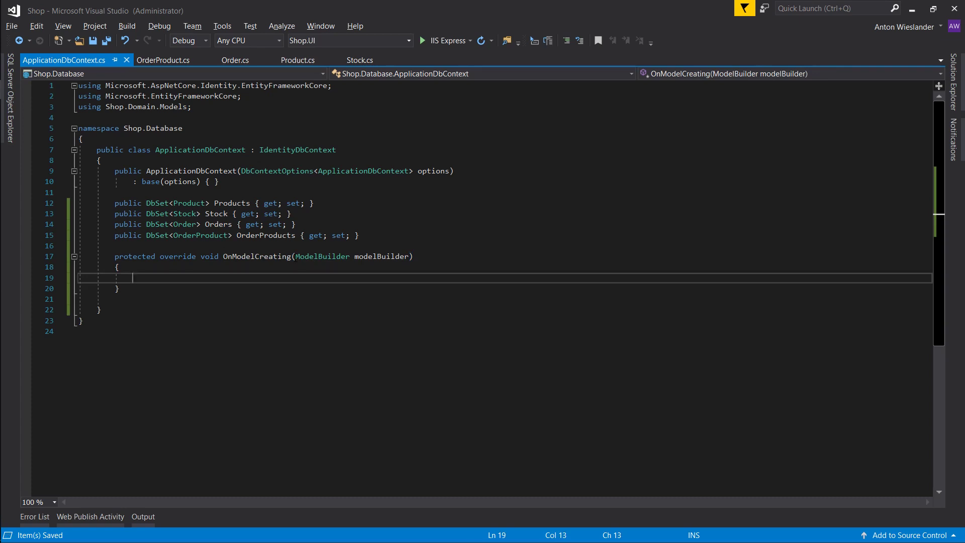
Write modelBuilder.Entity<OrderProduct>().HasKey(x => new { }) with IntelliSense
{"action": "type", "text": "modelBuilder.Entity<>"}
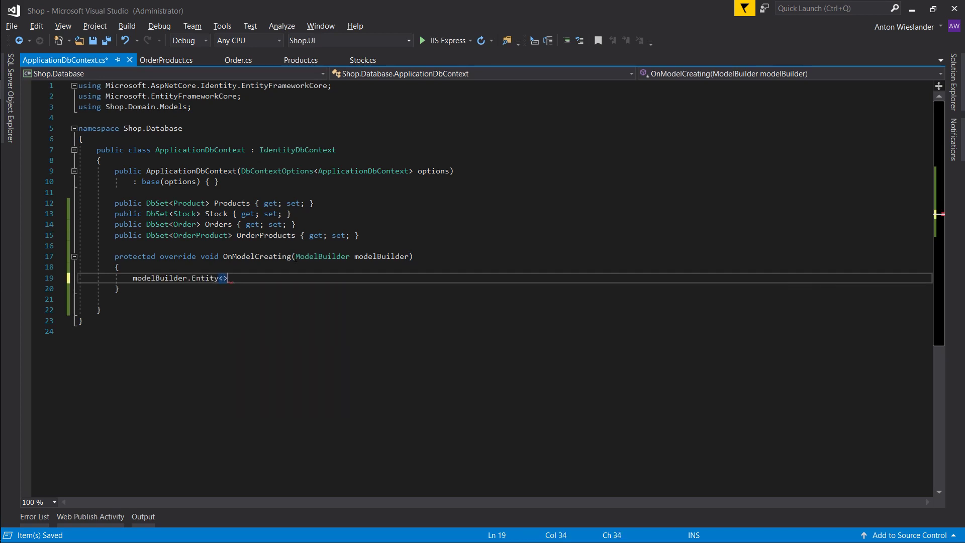
{"action": "type", "text": "ORd"}
{"action": "type", "text": ".Has"}
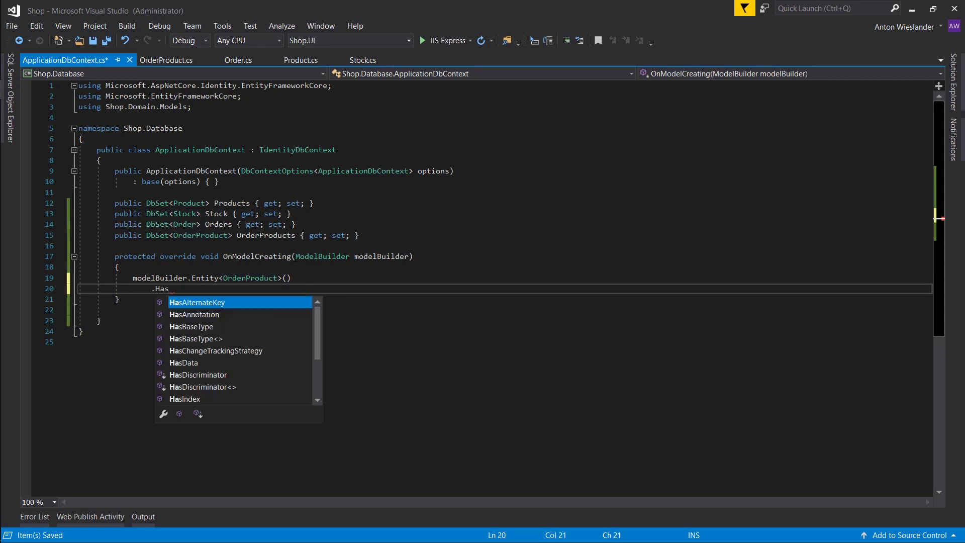
{"action": "type", "text": "Key()"}
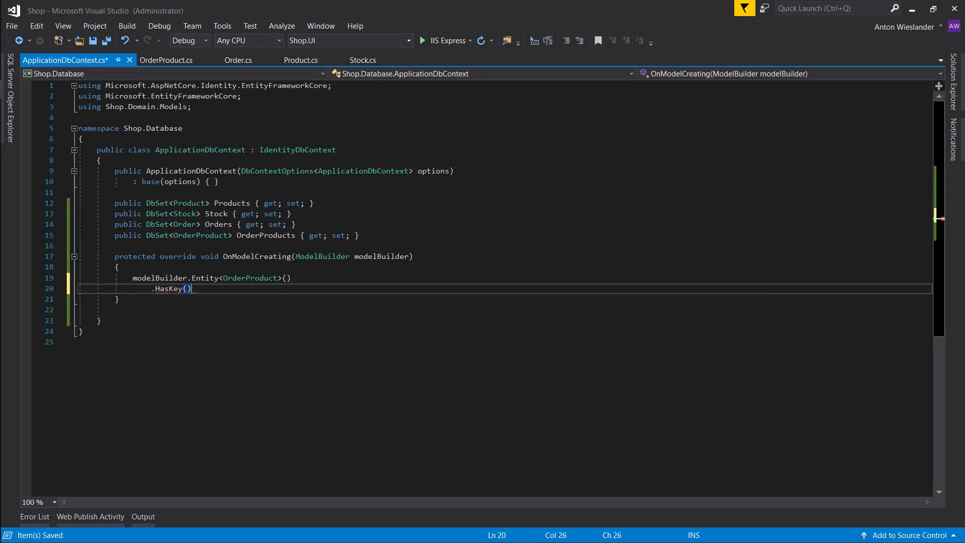
{"action": "type", "text": "x => x"}
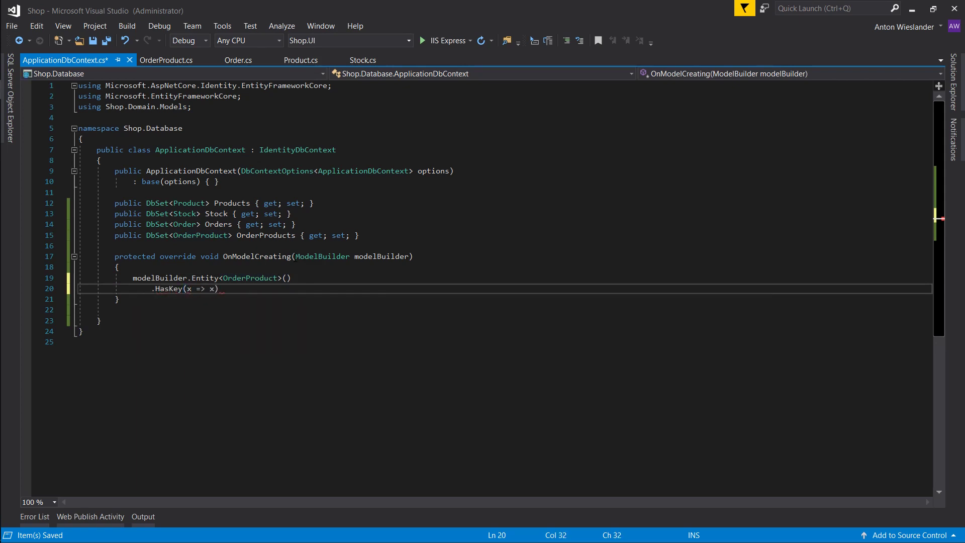
{"action": "type", "text": "new"}
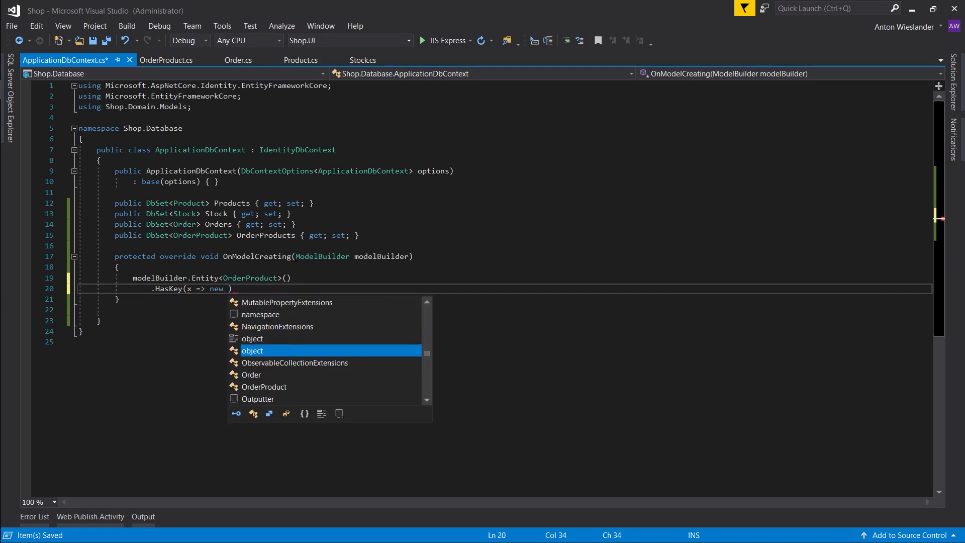
{"action": "type", "text": "{ }"}
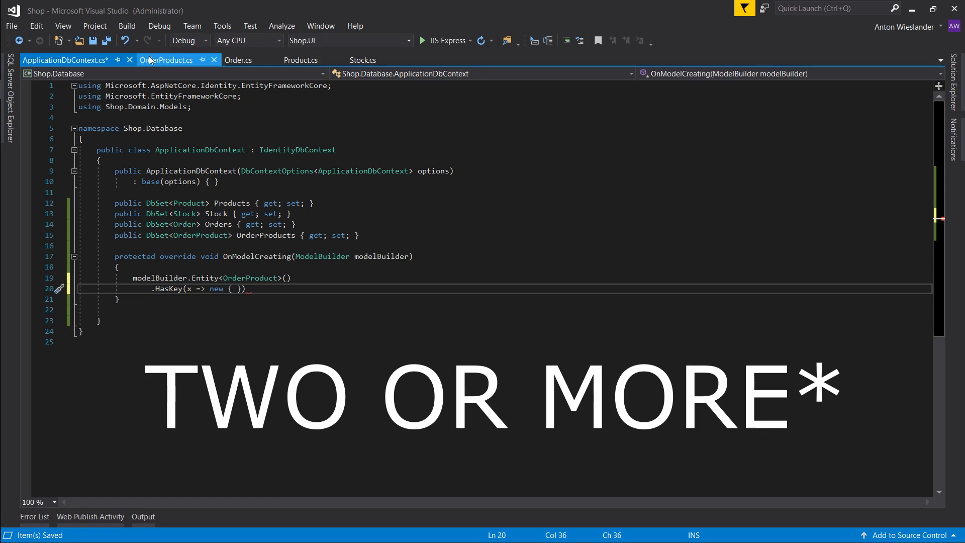
{"action": "left_click", "coordinate": [166, 59]}
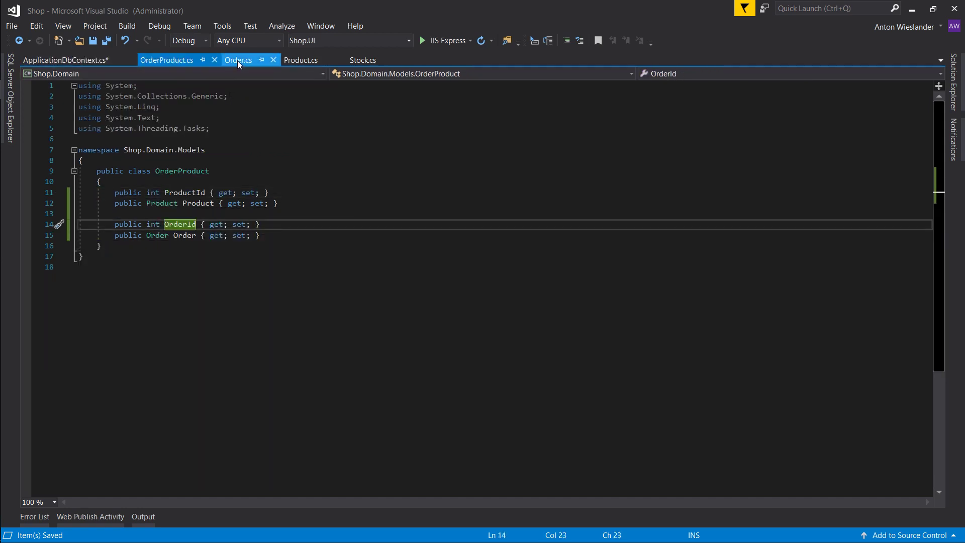
{"action": "left_click", "coordinate": [238, 60]}
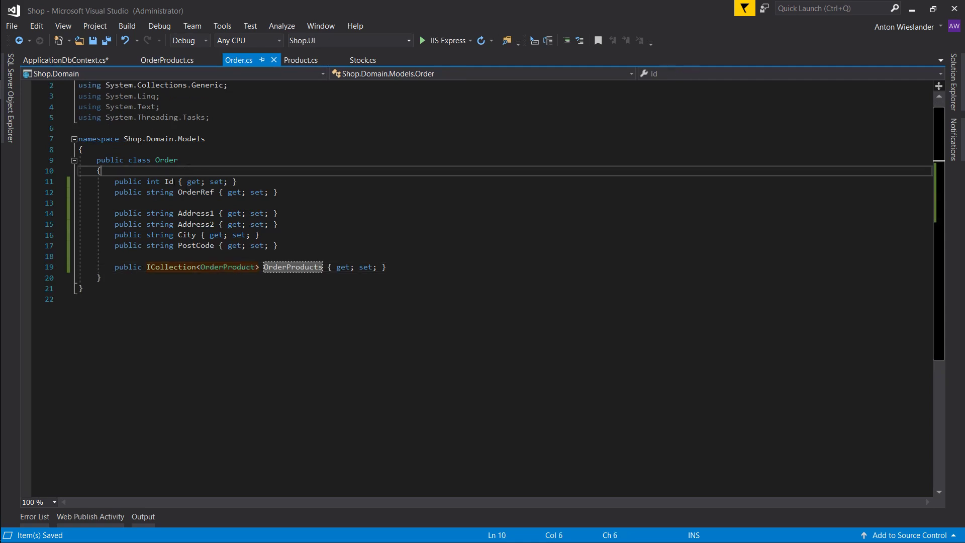
{"action": "left_click", "coordinate": [362, 60]}
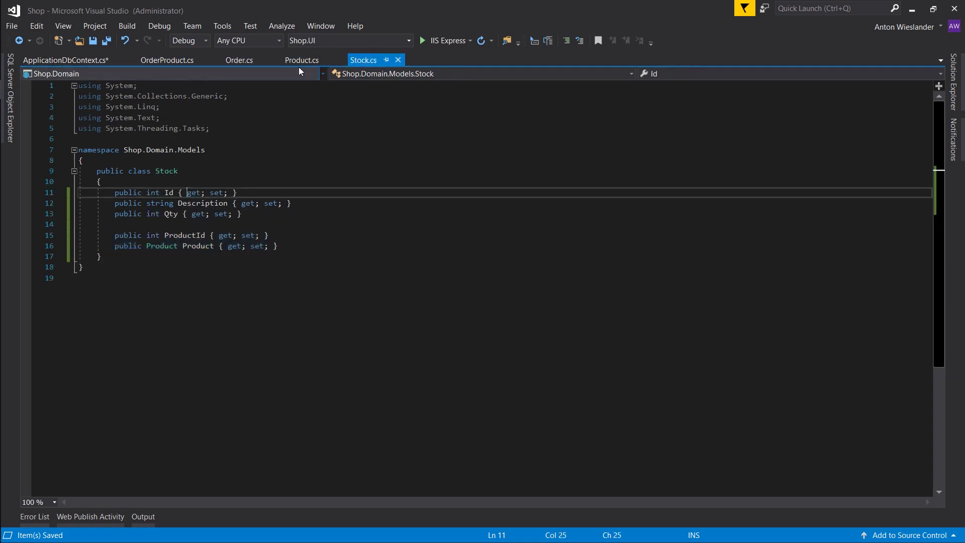
{"action": "left_click", "coordinate": [238, 60]}
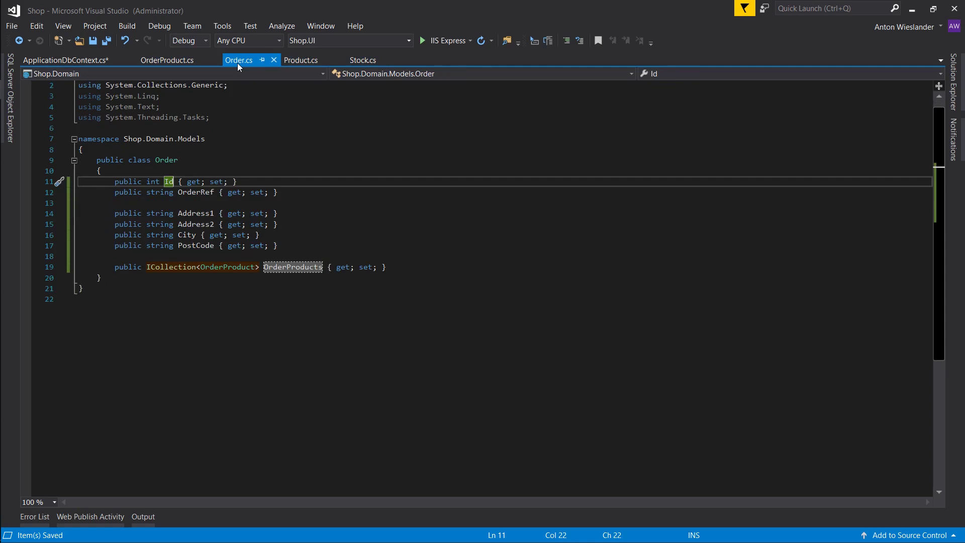
{"action": "left_click", "coordinate": [166, 59]}
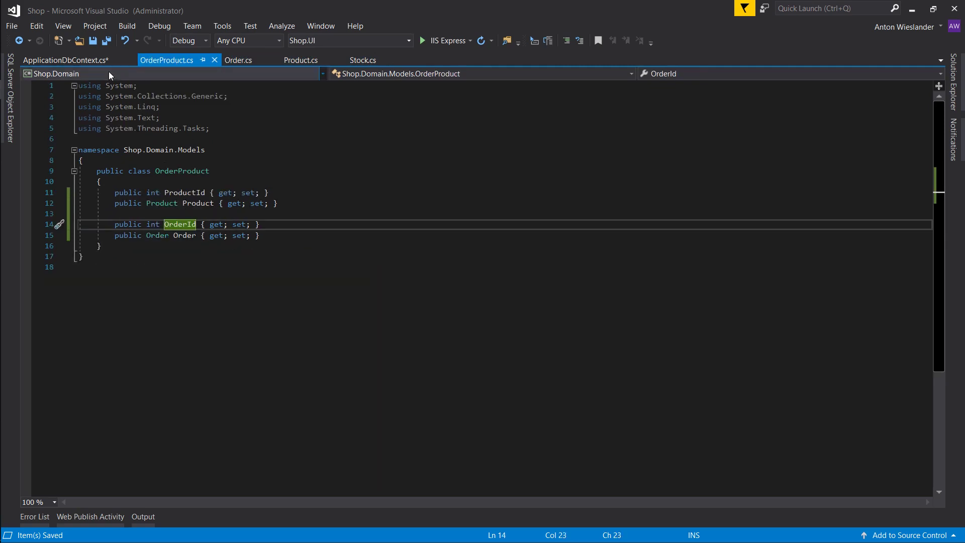
{"action": "left_click", "coordinate": [65, 60]}
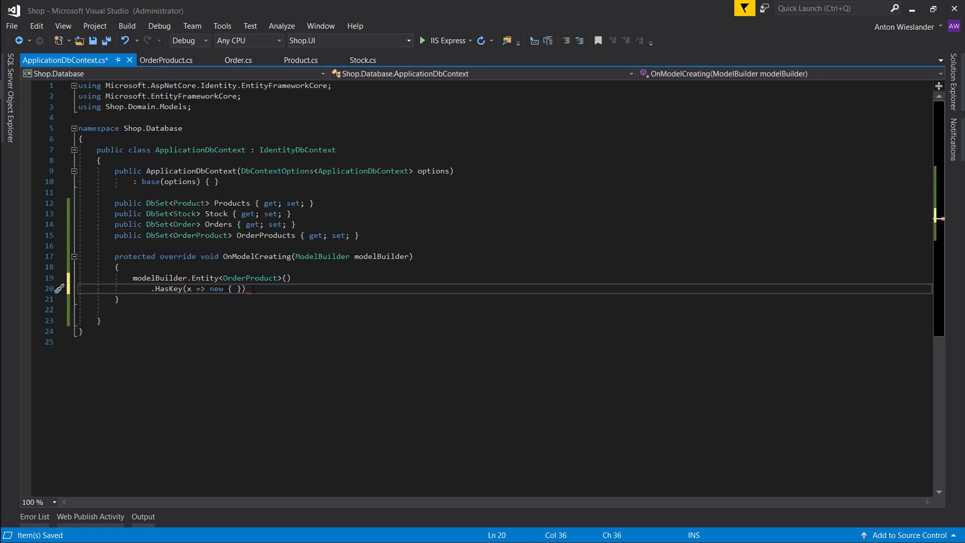
Fill the key with x.ProductId, x.OrderId and close the statement with a semicolon
{"action": "type", "text": "x.ProductId, x."}
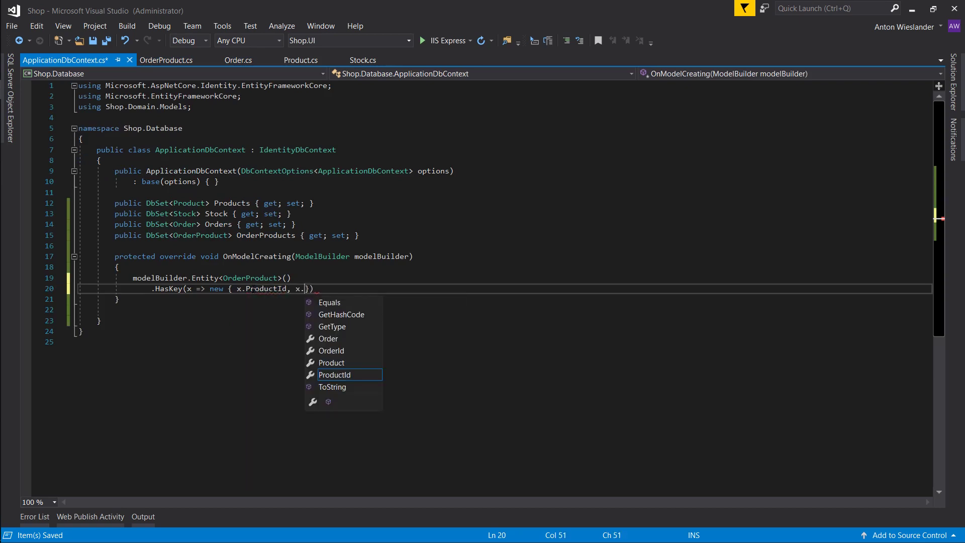
{"action": "type", "text": "OrderId"}
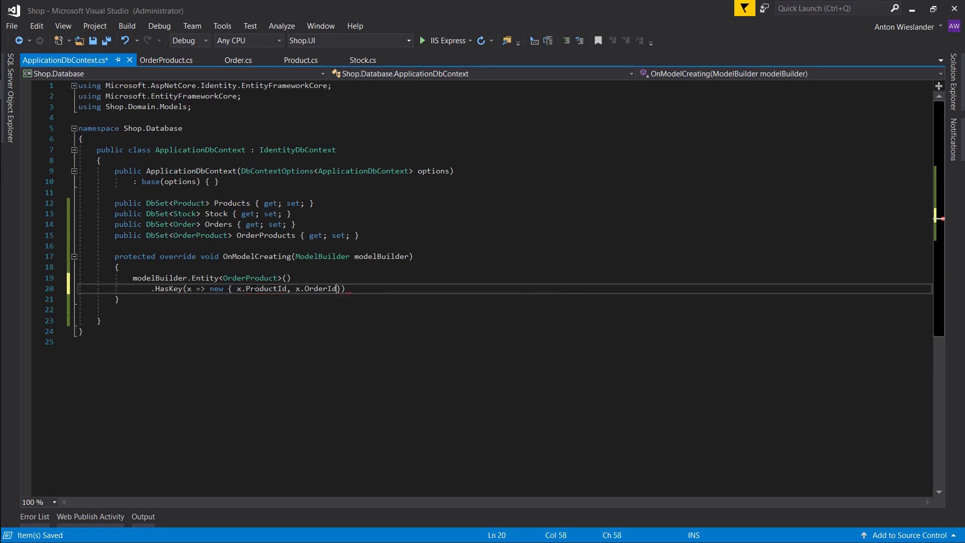
{"action": "type", "text": "};"}
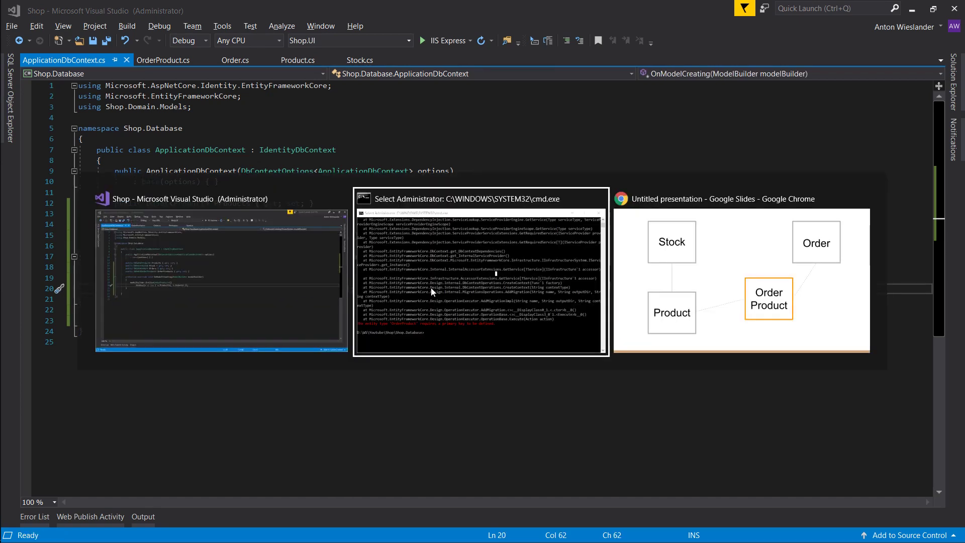
Rerun dotnet ef migrations add "Shop Model" and read the IdentityUserLogin<string> primary key error
{"action": "left_click", "coordinate": [480, 198]}
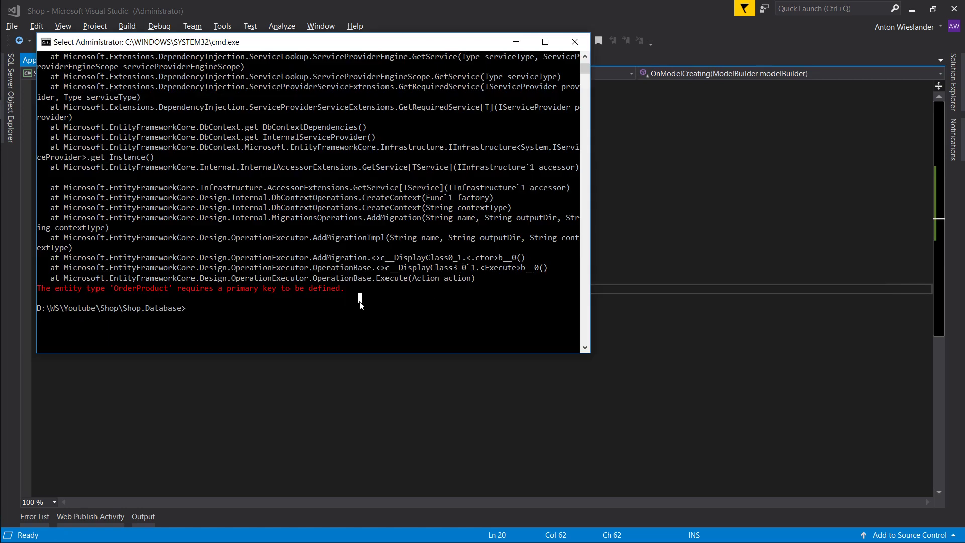
{"action": "type", "text": "dotnet ef --startup-project ../Shop.UI migrations add \"Shop Model\""}
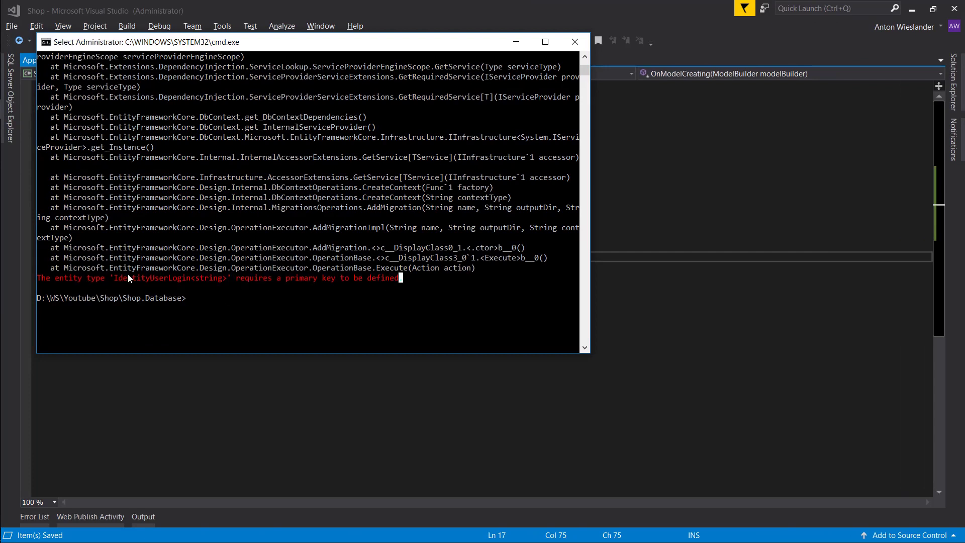
{"action": "double_click", "coordinate": [153, 278]}
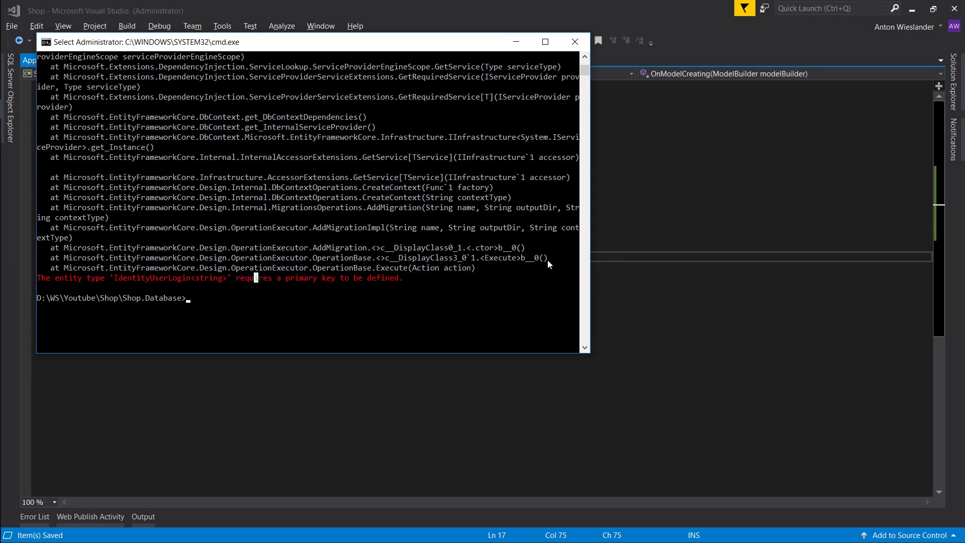
{"action": "mouse_move", "coordinate": [537, 259]}
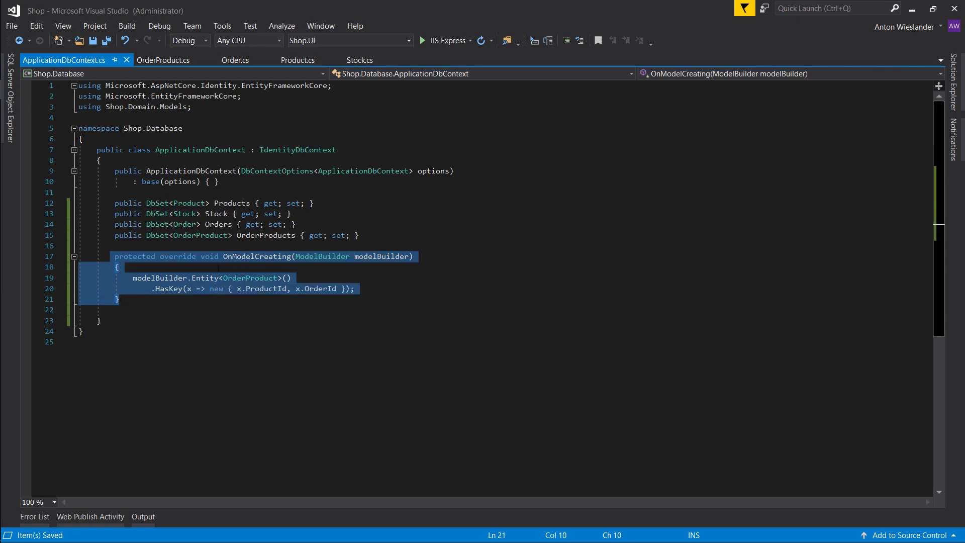
Add base.OnModelCreating(modelBuilder); at the top of OnModelCreating and save ApplicationDbContext
{"action": "left_click", "coordinate": [117, 266]}
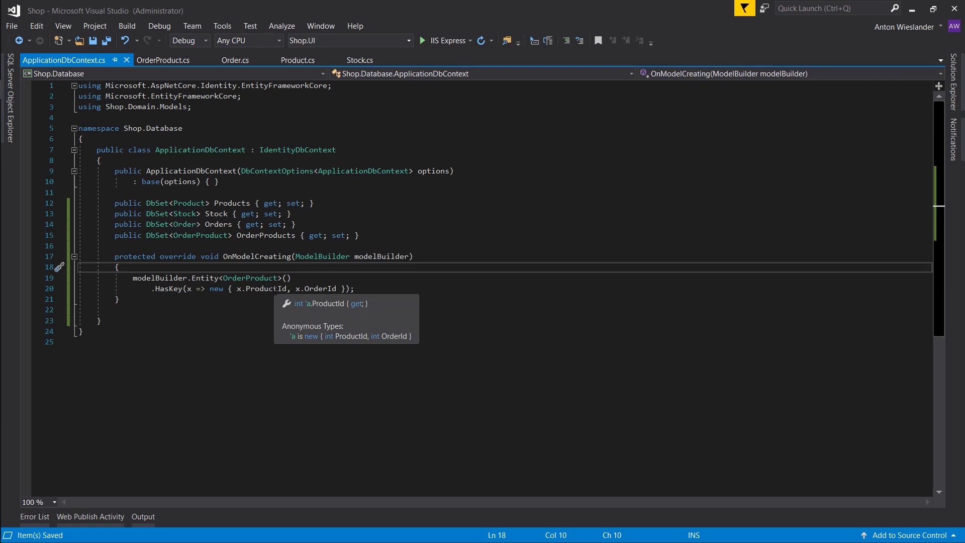
{"action": "type", "text": "base"}
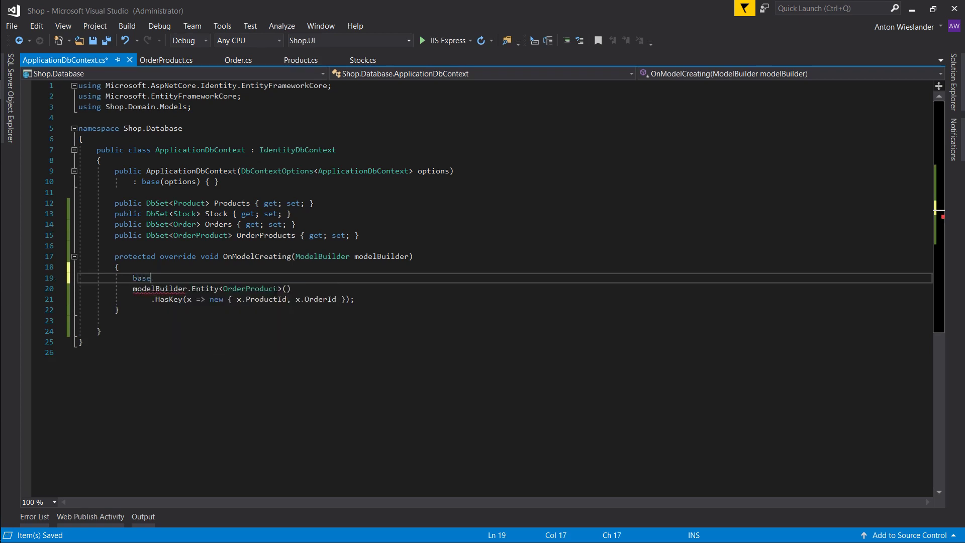
{"action": "type", "text": "."}
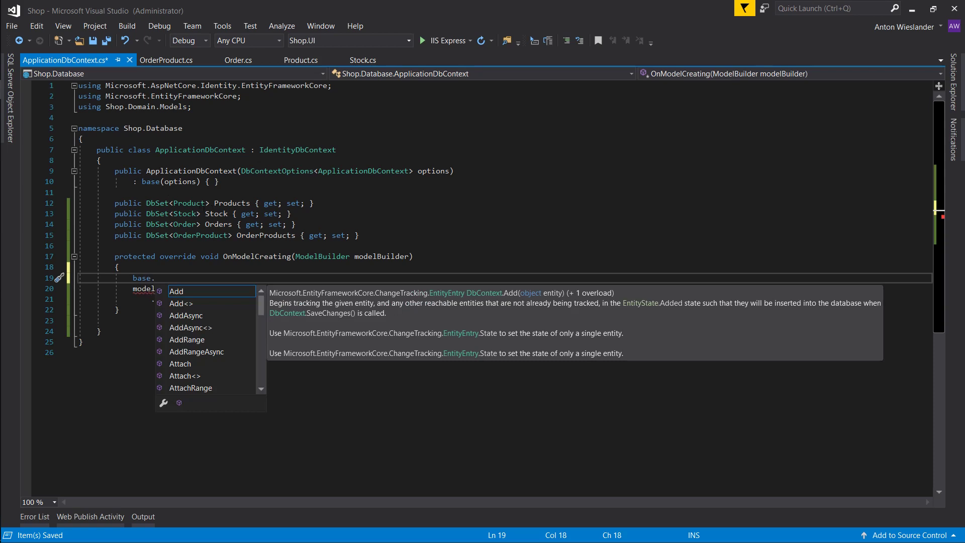
{"action": "type", "text": "OnModelCreating"}
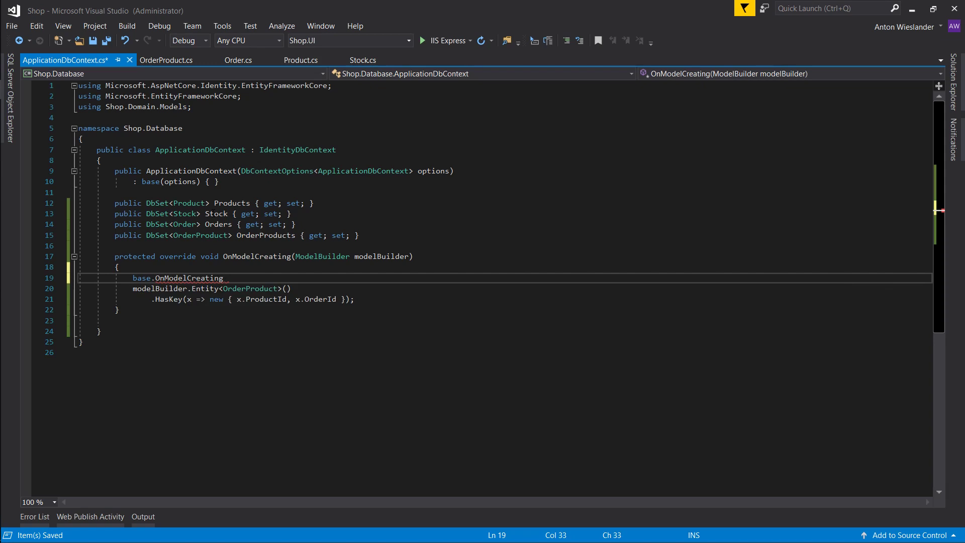
{"action": "type", "text": "(modelBuilder);"}
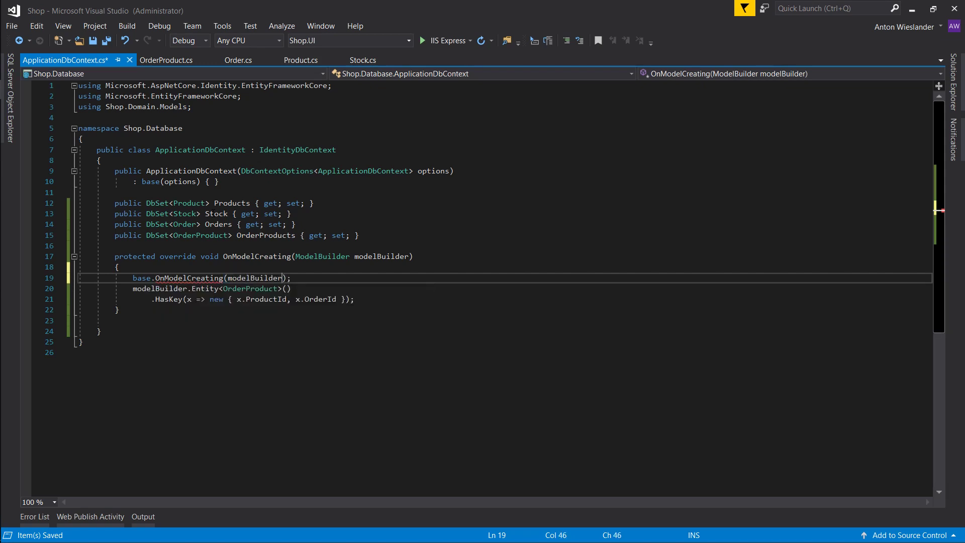
{"action": "key", "text": "alt+tab"}
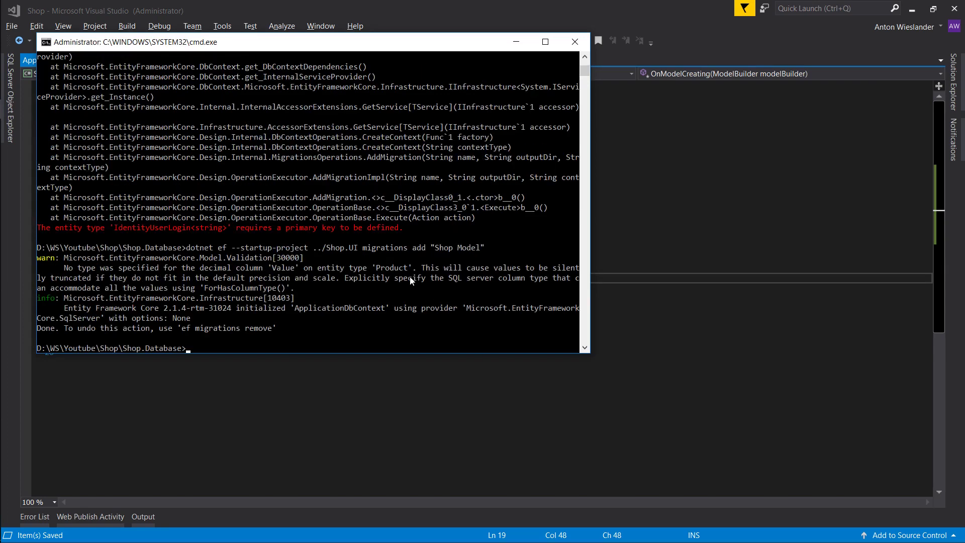
Run dotnet ef database update to apply the Shop Model migration, then close Command Prompt
{"action": "type", "text": "d"}
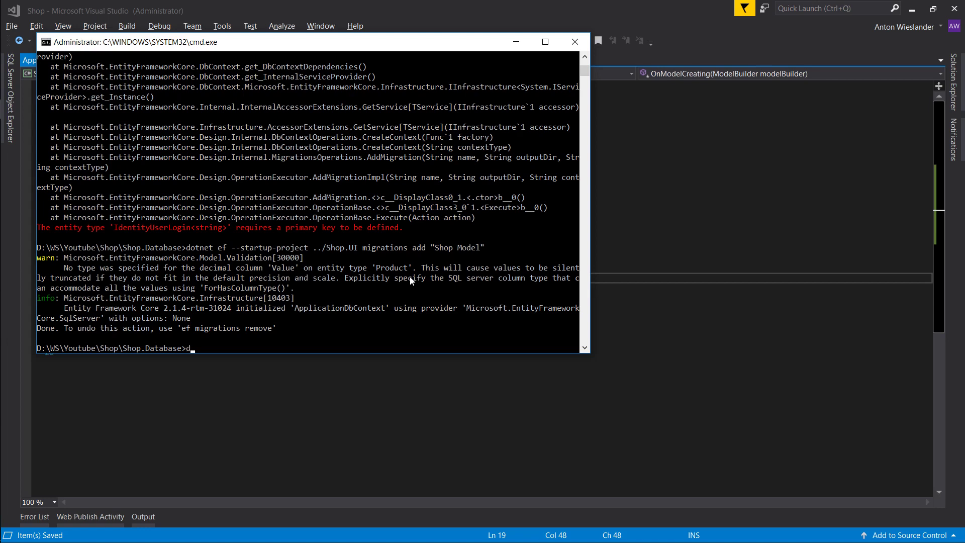
{"action": "type", "text": "otnet ef d"}
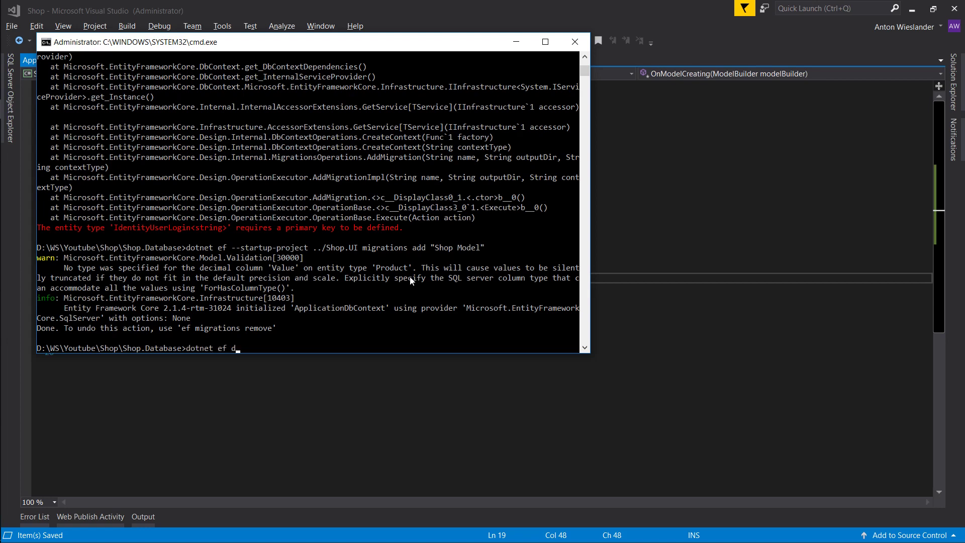
{"action": "type", "text": "atabase update"}
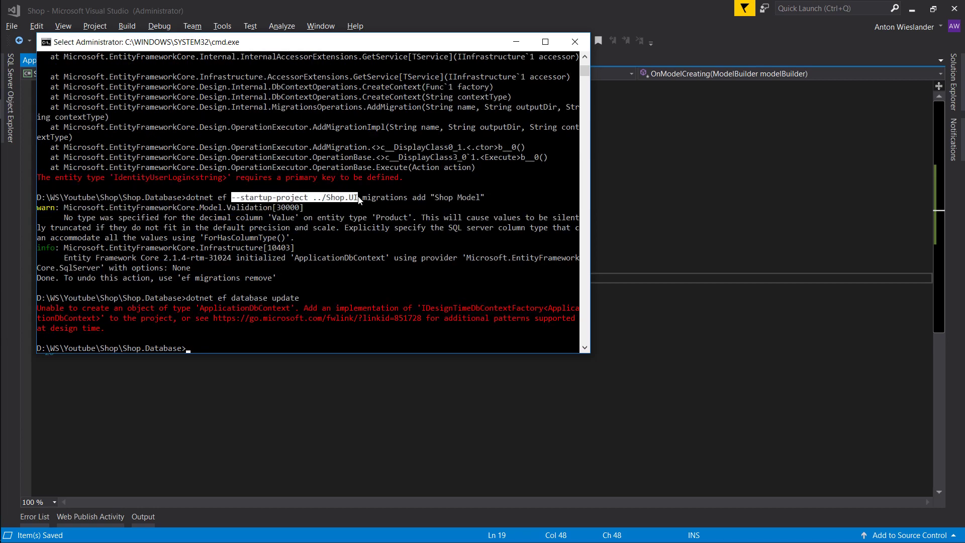
{"action": "type", "text": "dotnet ef  database update"}
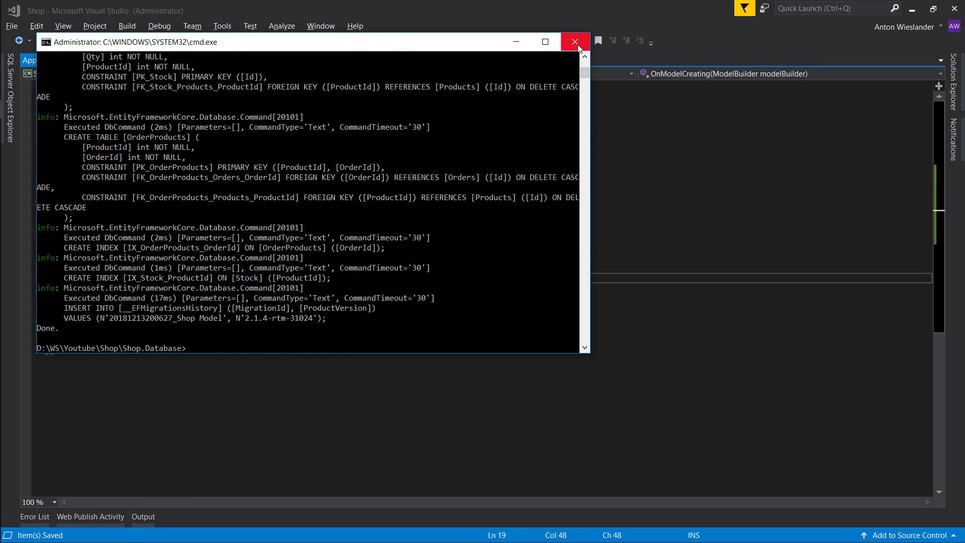
{"action": "left_click", "coordinate": [574, 42]}
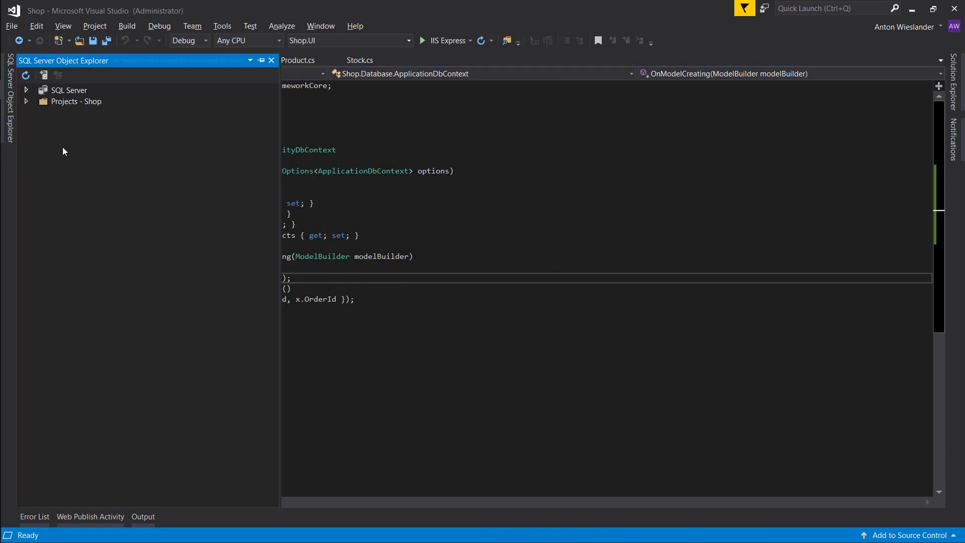
Expand SQL Server > (localdb)\MSSQLLocalDB > MyShop > Tables in SQL Server Object Explorer
{"action": "left_click", "coordinate": [26, 90]}
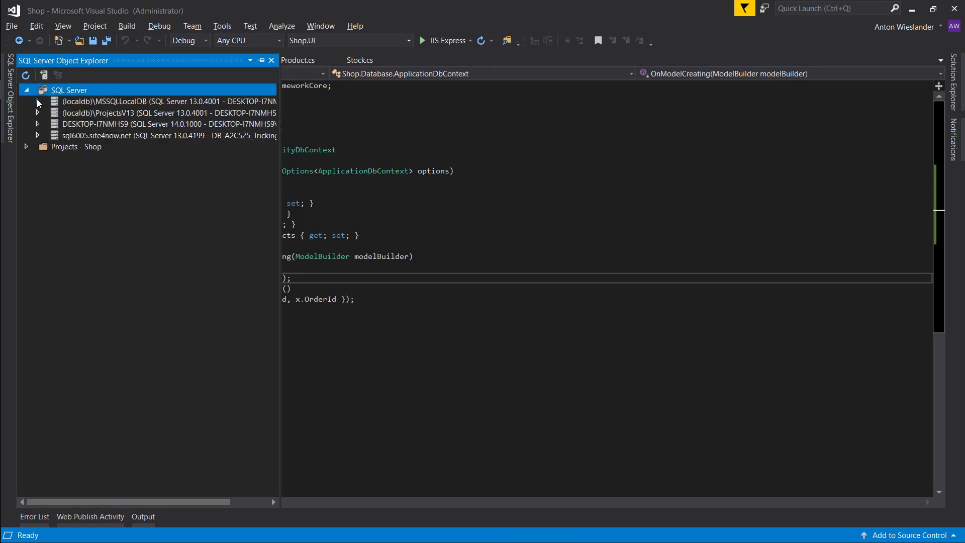
{"action": "left_click", "coordinate": [37, 101]}
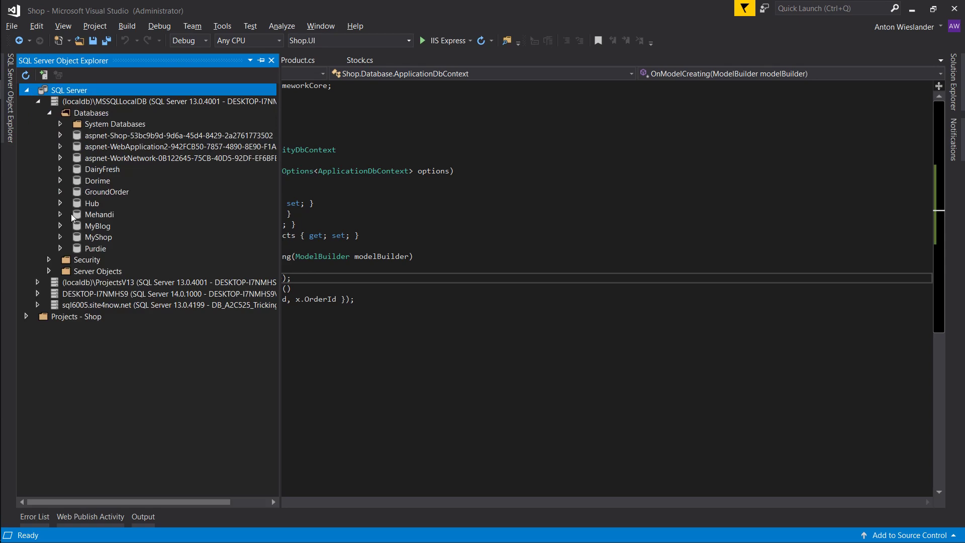
{"action": "left_click", "coordinate": [60, 237]}
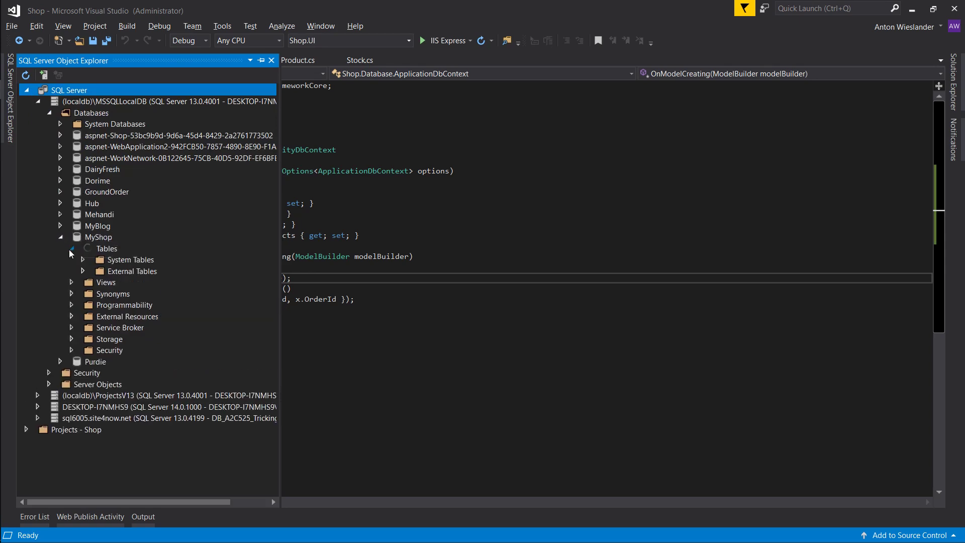
{"action": "left_click", "coordinate": [70, 248]}
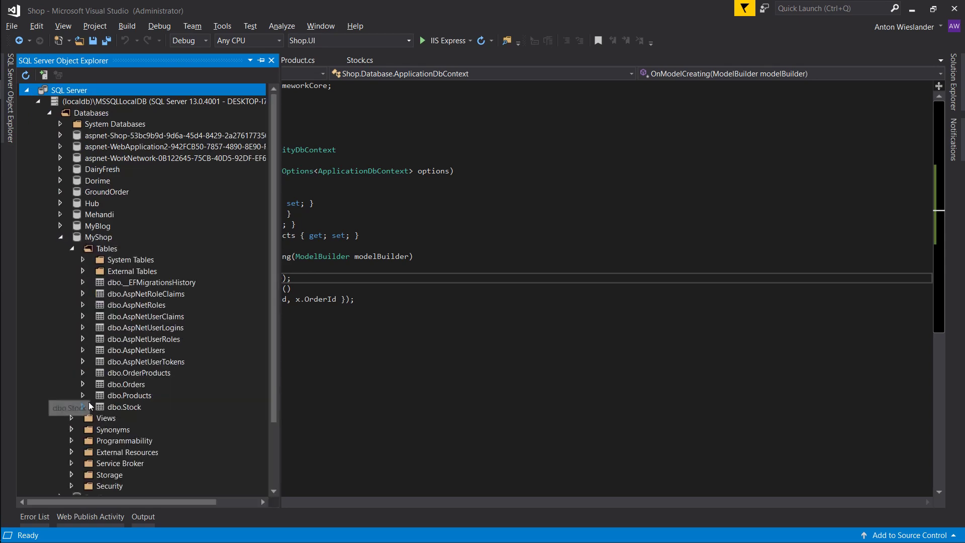
View Data for the selected OrderProducts, Orders, Products and Stock tables
{"action": "left_click", "coordinate": [125, 407]}
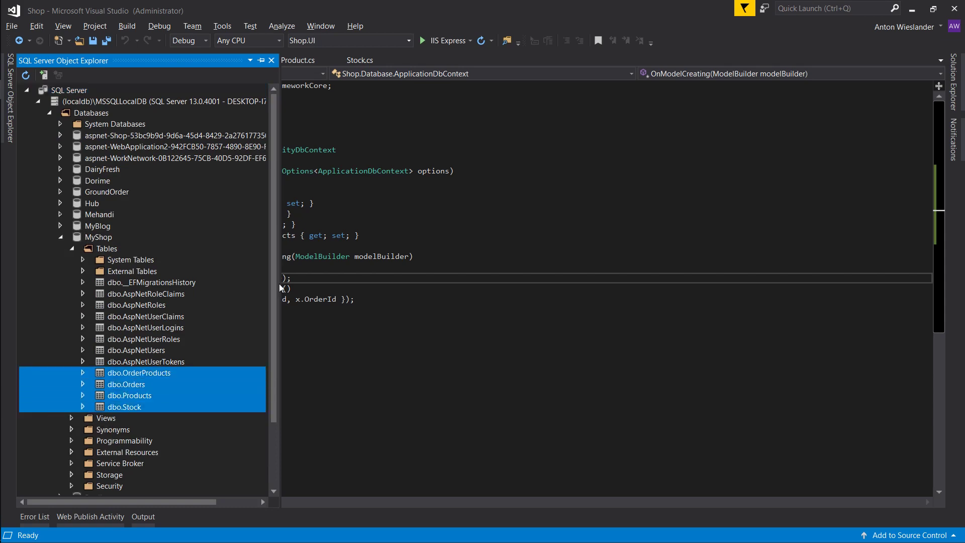
{"action": "right_click", "coordinate": [124, 407]}
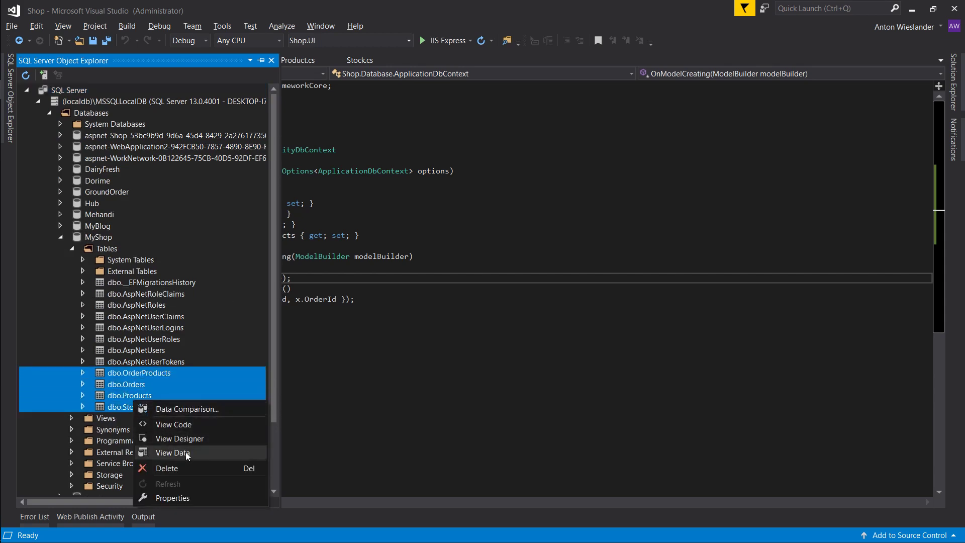
{"action": "left_click", "coordinate": [173, 453]}
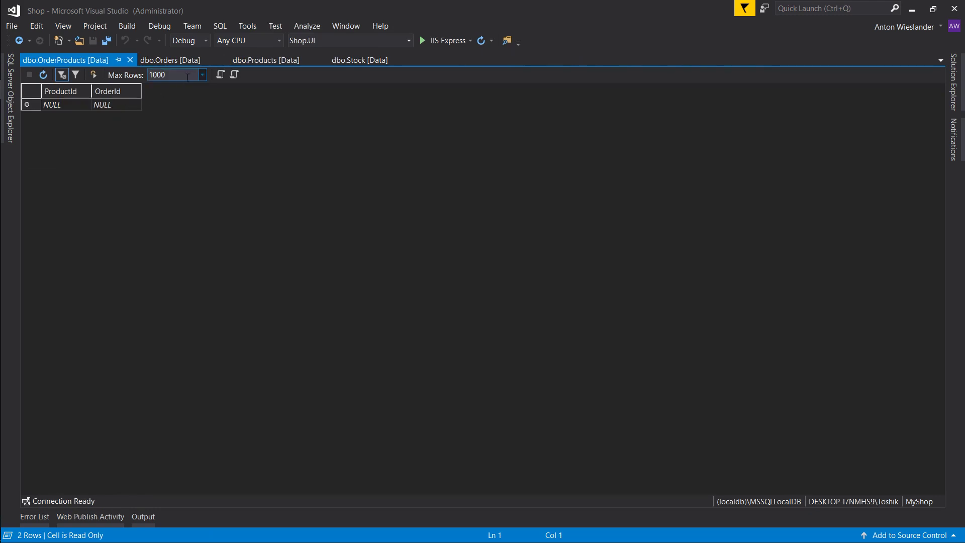
Compare the Products and OrderProducts data views with the OrderProduct class code
{"action": "left_click", "coordinate": [266, 59]}
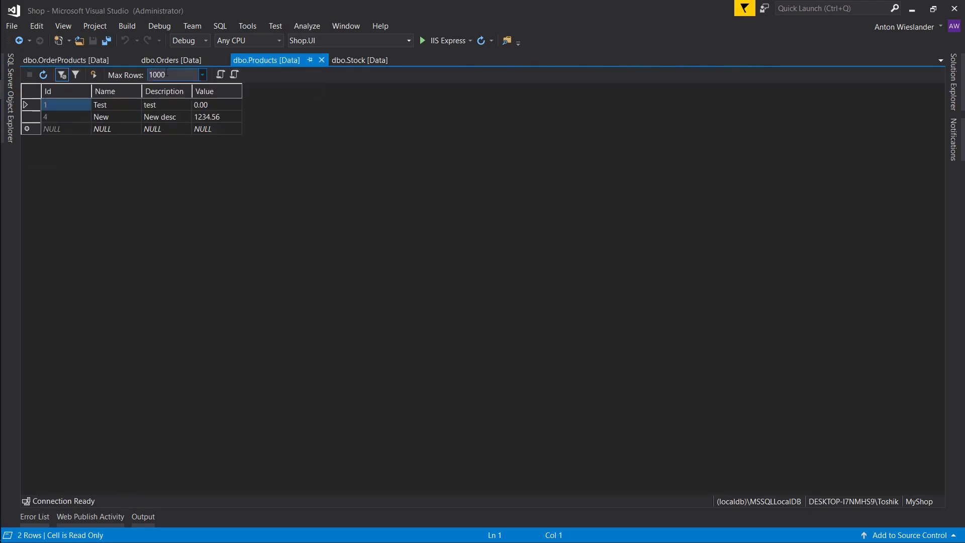
{"action": "left_click", "coordinate": [65, 60]}
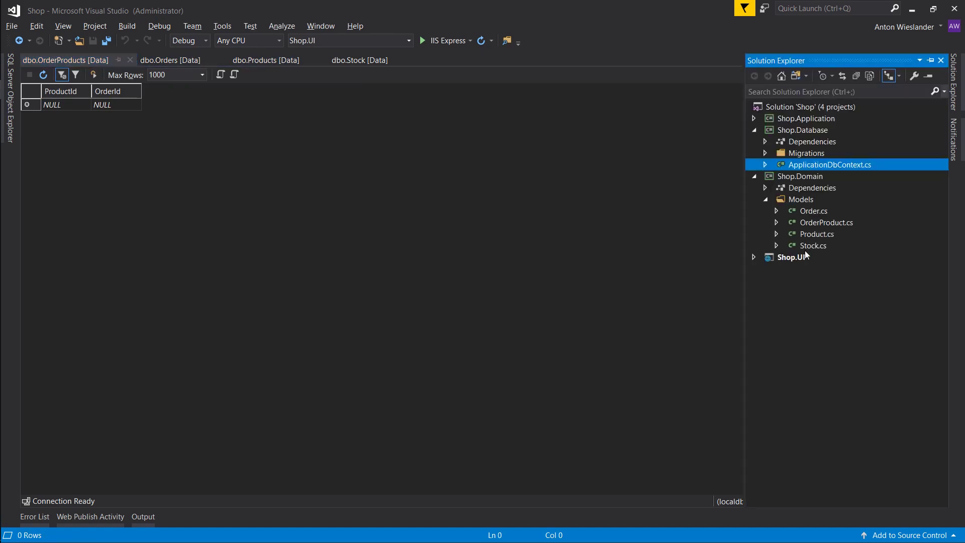
{"action": "double_click", "coordinate": [828, 223]}
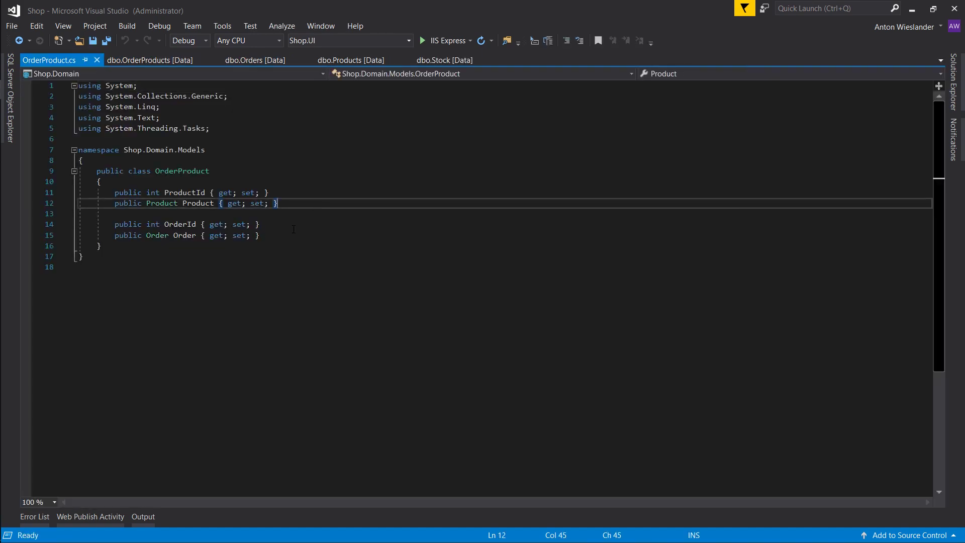
{"action": "left_click", "coordinate": [149, 60]}
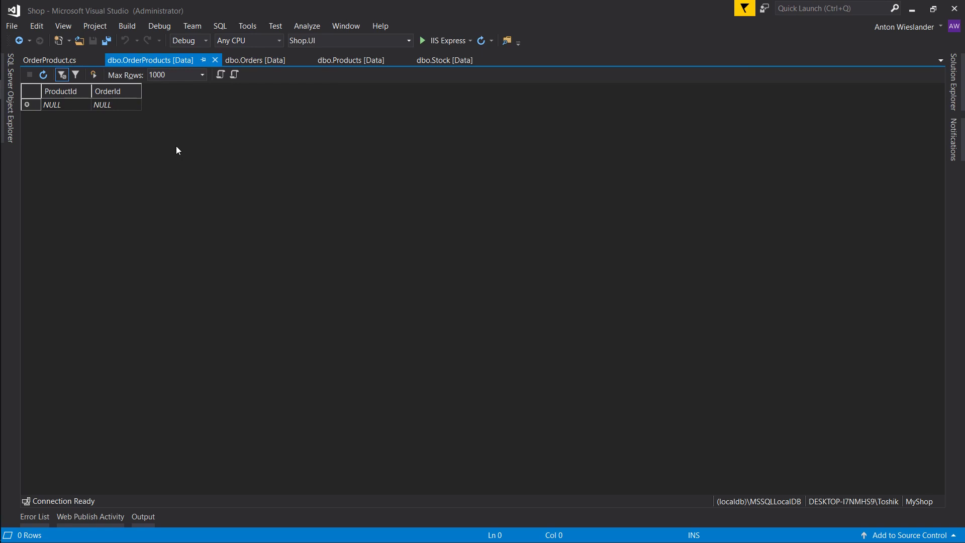
{"action": "mouse_move", "coordinate": [105, 85]}
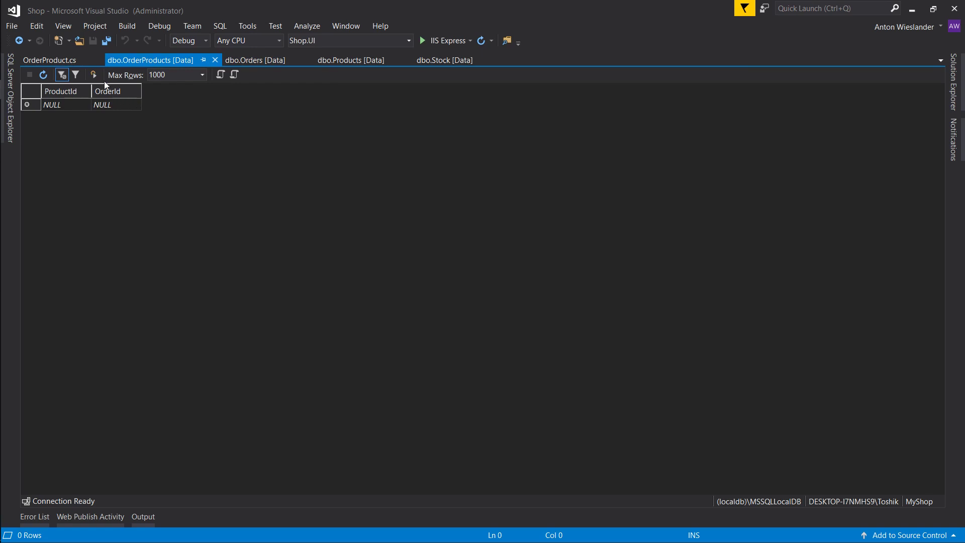
{"action": "left_click", "coordinate": [49, 60]}
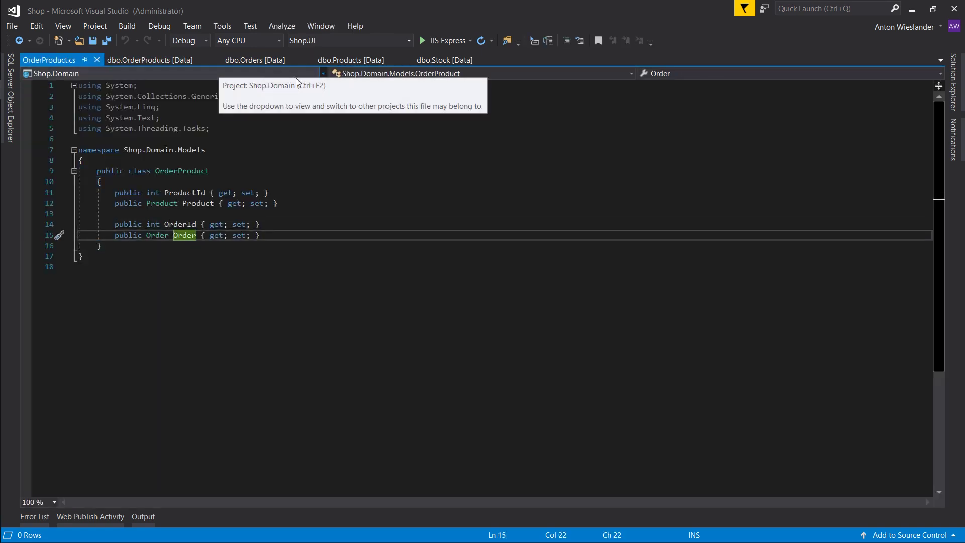
Inspect the Products, Orders and Stock table rows, then close the table data views
{"action": "left_click", "coordinate": [351, 60]}
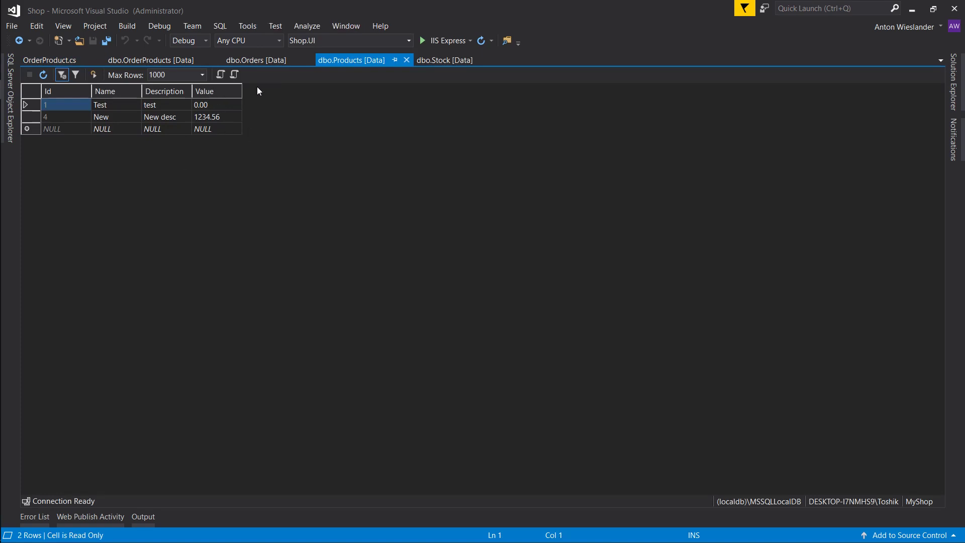
{"action": "left_click", "coordinate": [255, 59]}
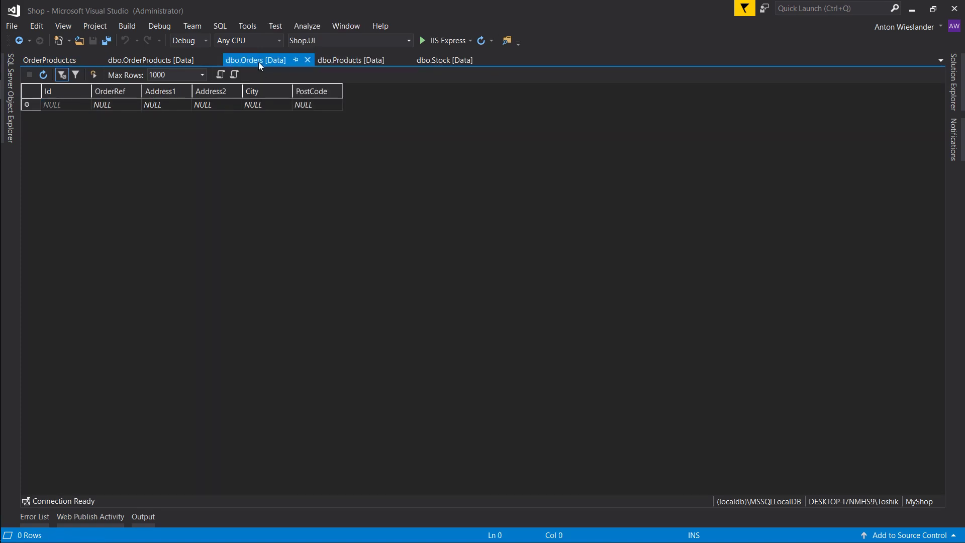
{"action": "left_click", "coordinate": [444, 60]}
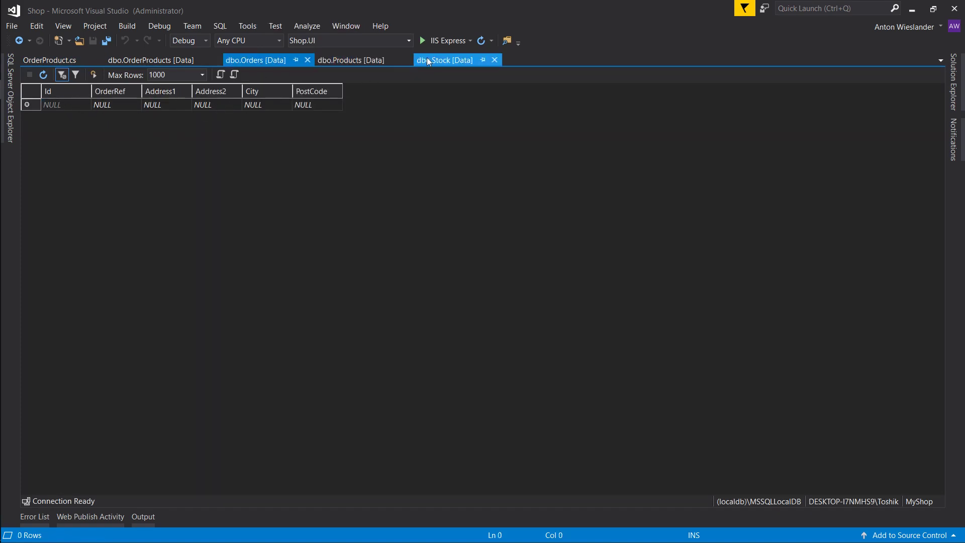
{"action": "left_click", "coordinate": [351, 60]}
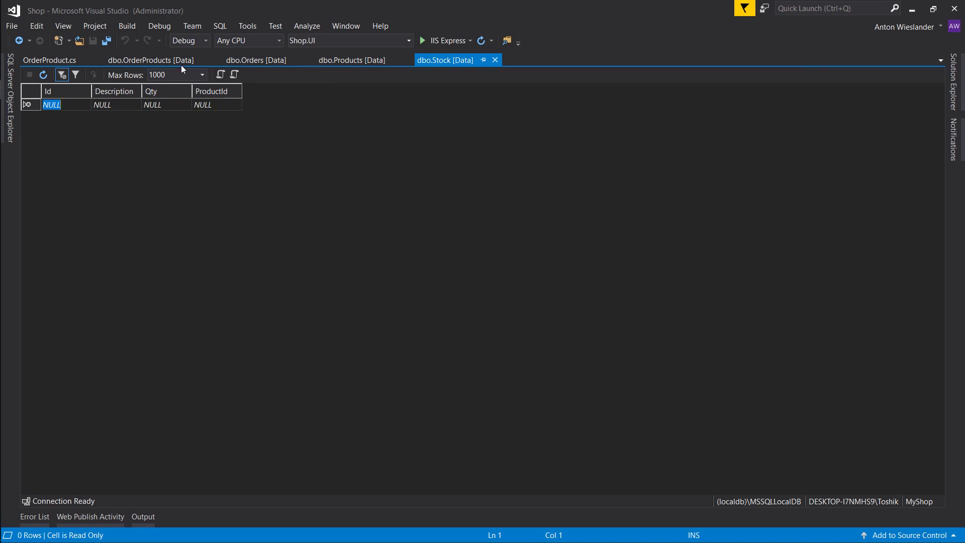
{"action": "mouse_move", "coordinate": [208, 110]}
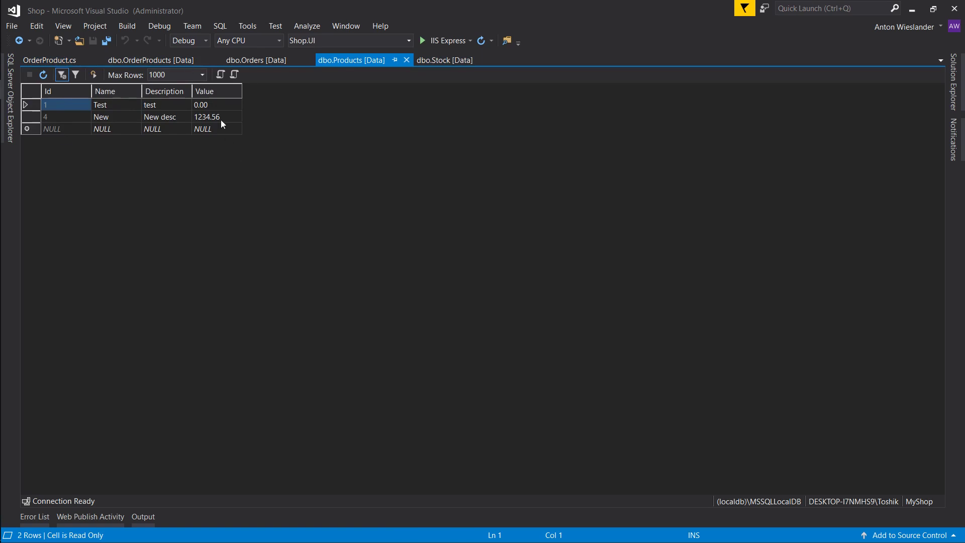
{"action": "mouse_move", "coordinate": [212, 97]}
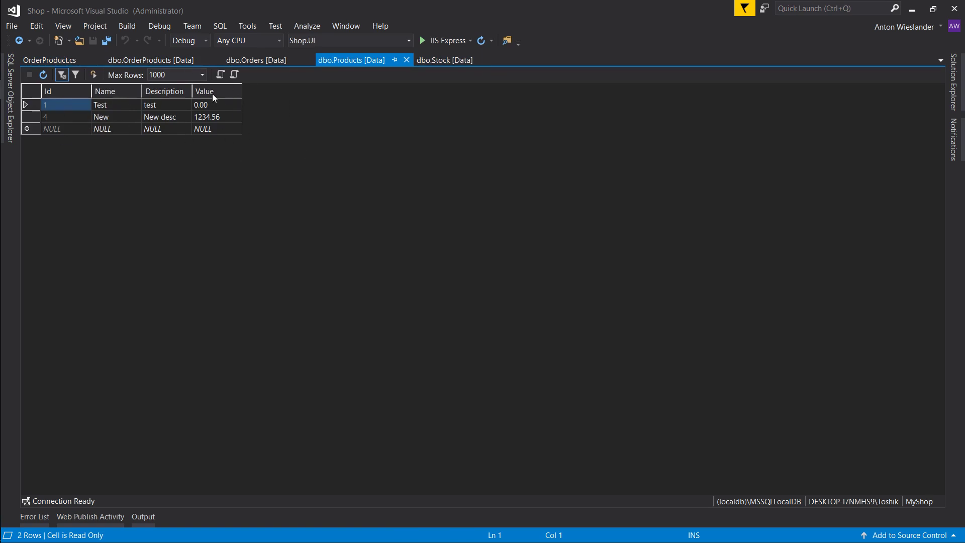
{"action": "mouse_move", "coordinate": [252, 102]}
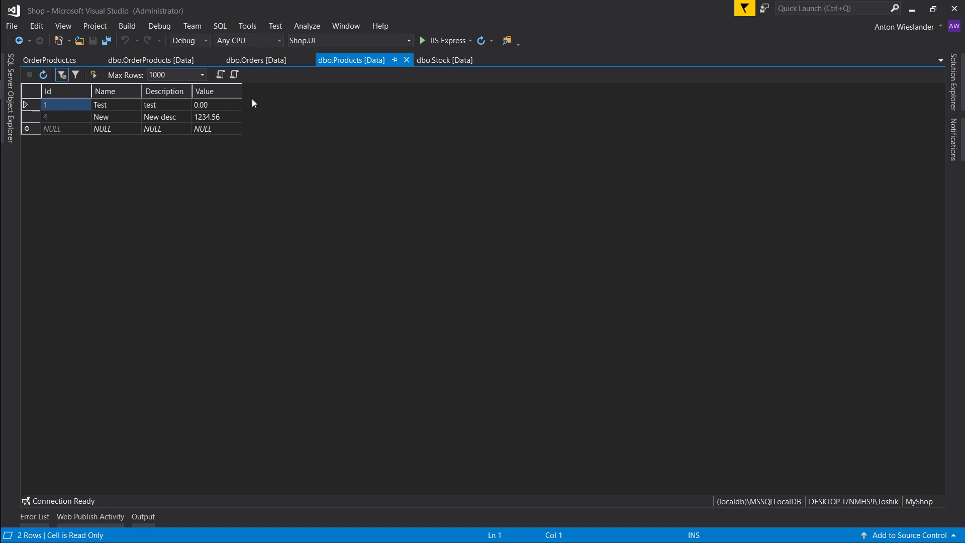
{"action": "mouse_move", "coordinate": [334, 93]}
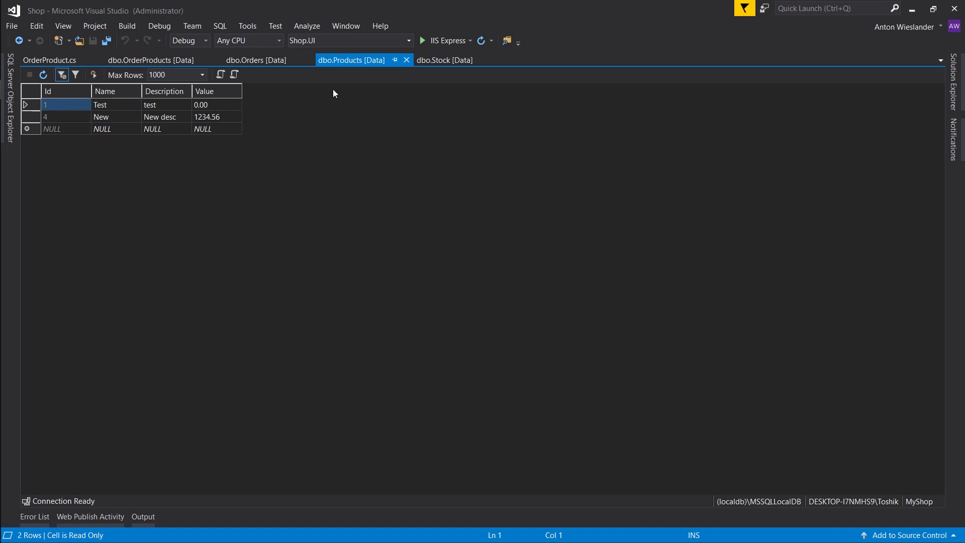
{"action": "mouse_move", "coordinate": [449, 75]}
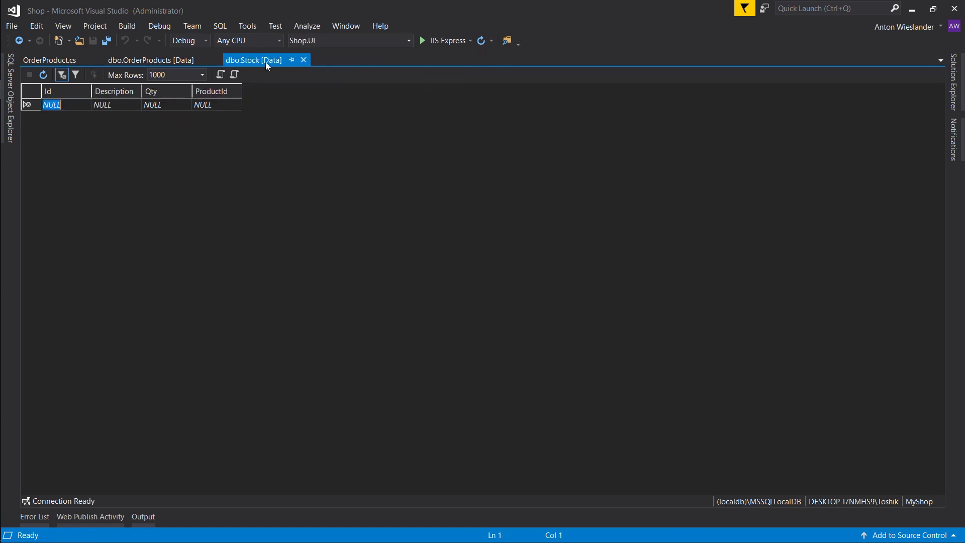
{"action": "left_click", "coordinate": [49, 60]}
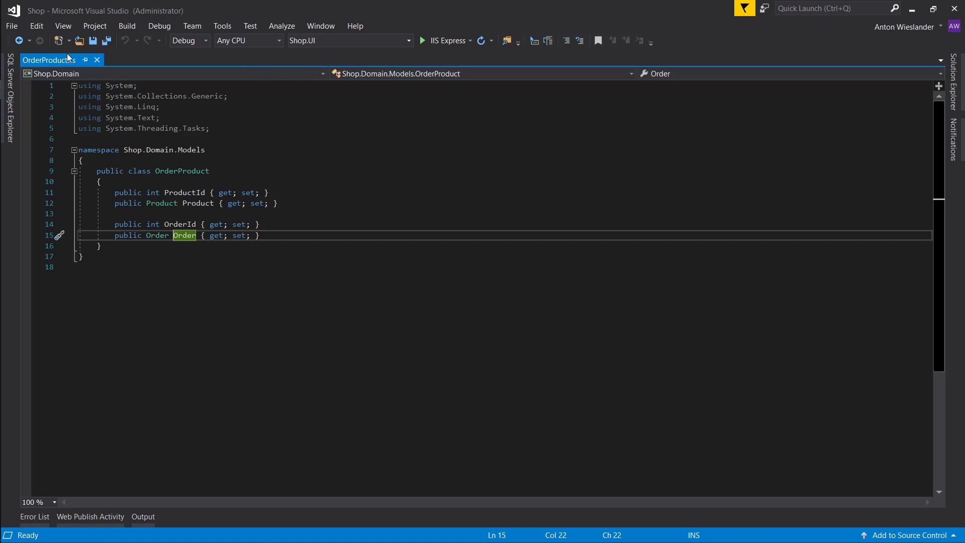
{"action": "mouse_move", "coordinate": [49, 60]}
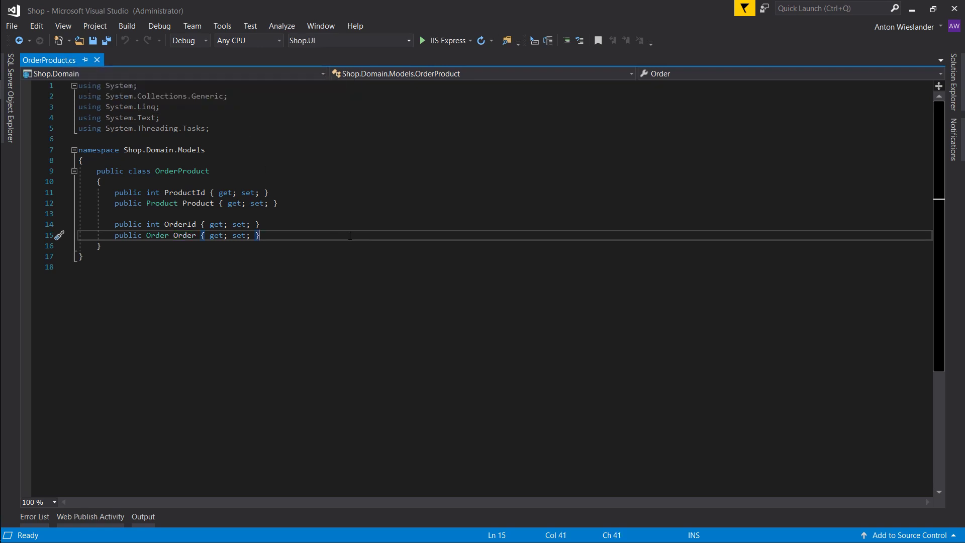
{"action": "mouse_move", "coordinate": [49, 60]}
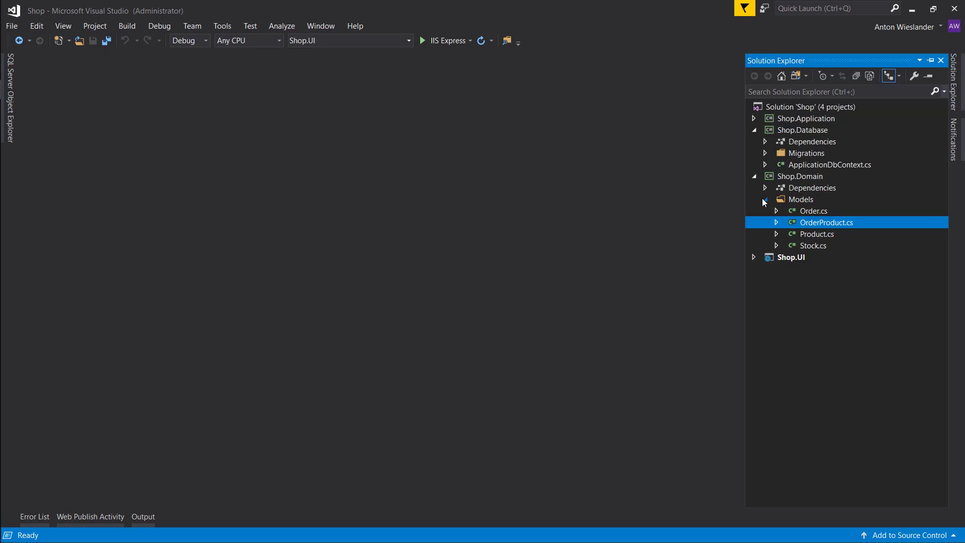
Reopen ApplicationDbContext.cs showing its four DbSets and the composite OrderProduct key
{"action": "double_click", "coordinate": [828, 165]}
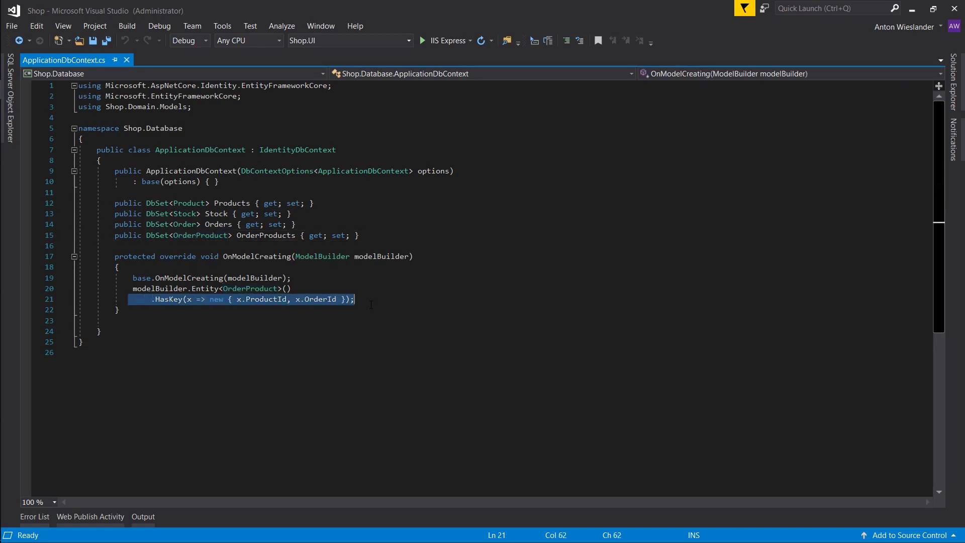
{"action": "left_click", "coordinate": [162, 213]}
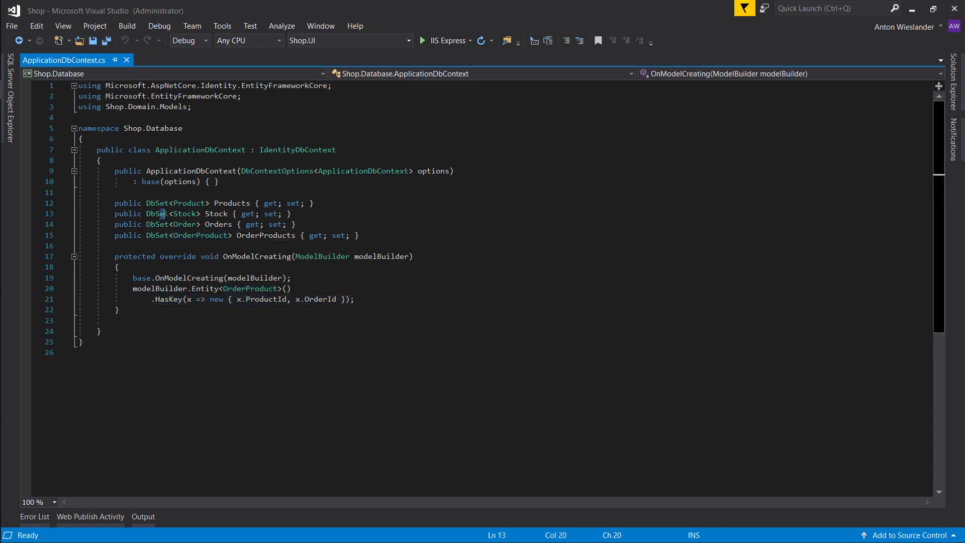